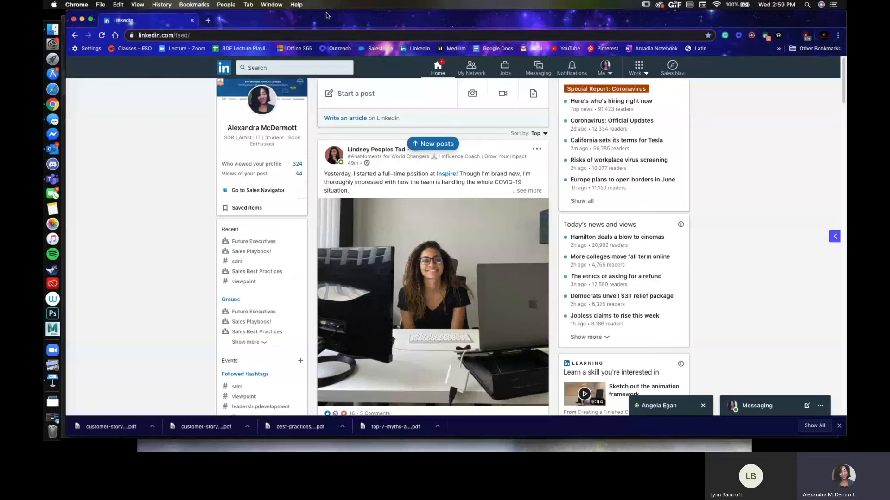
{"action": "mouse_move", "coordinate": [170, 199]}
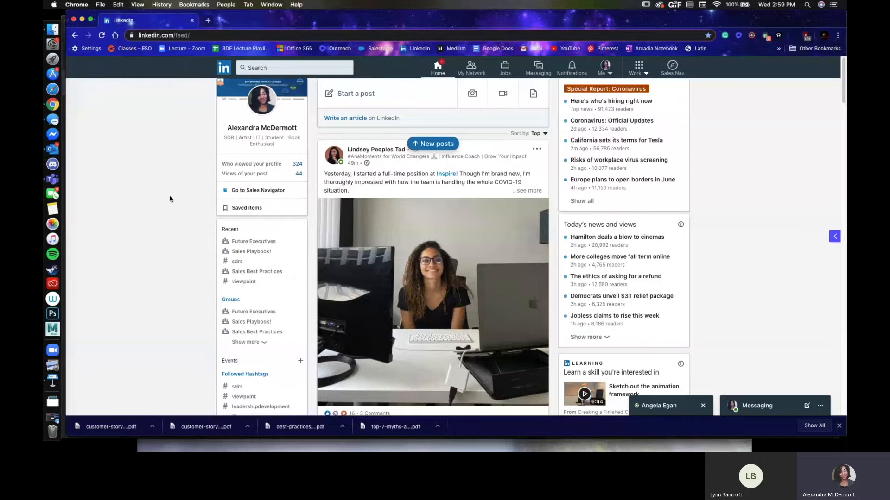
{"action": "mouse_move", "coordinate": [656, 27]}
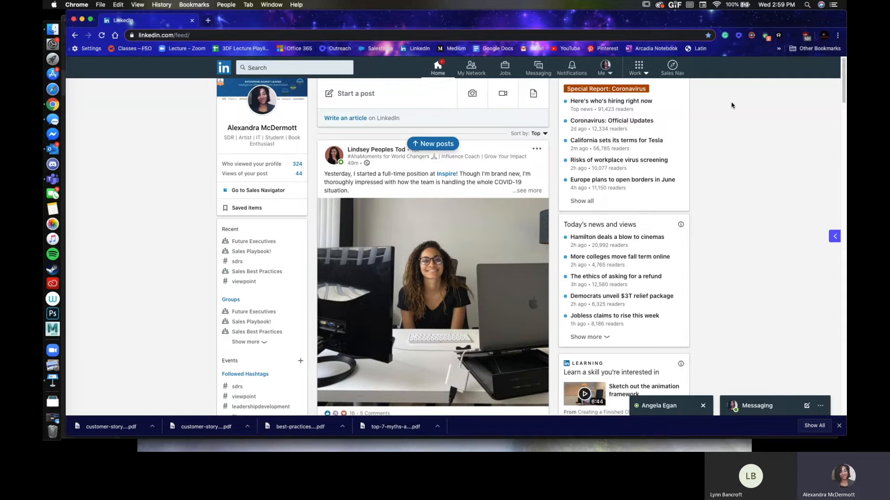
{"action": "mouse_move", "coordinate": [671, 67]}
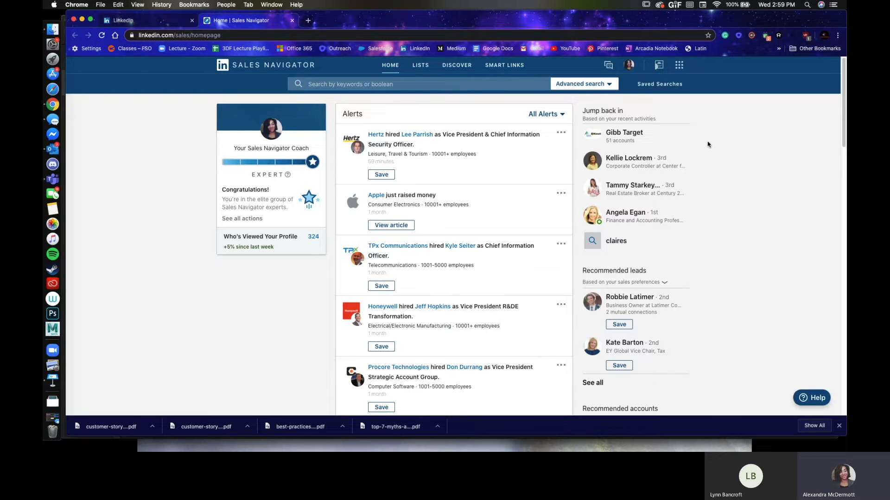
Step: Bring up the Lists menu with my network, lead lists and account lists
{"action": "left_click", "coordinate": [421, 65]}
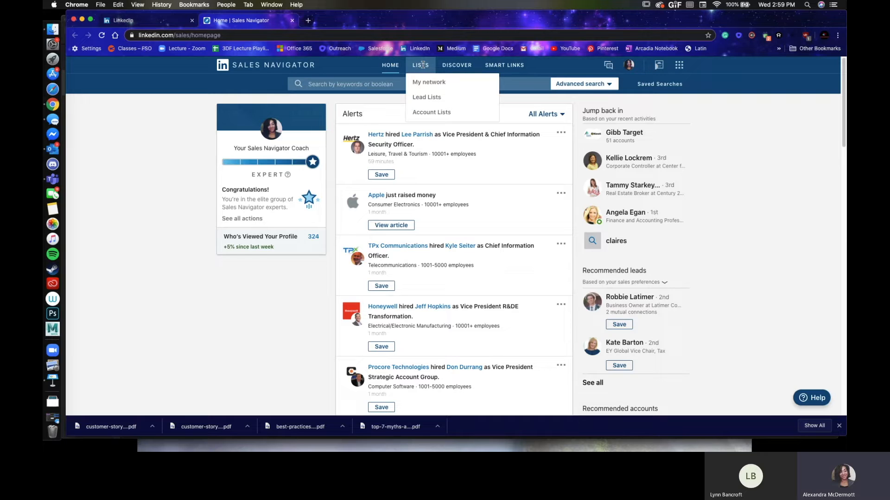
{"action": "mouse_move", "coordinate": [429, 81]}
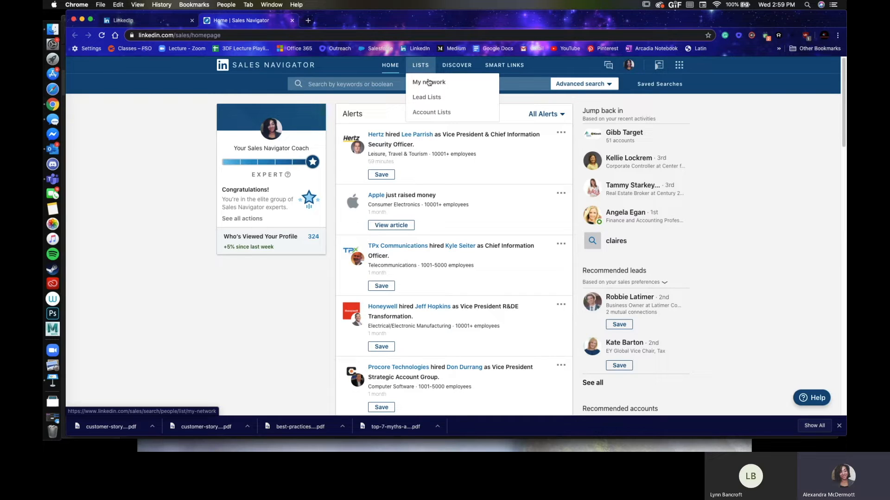
{"action": "mouse_move", "coordinate": [426, 97]}
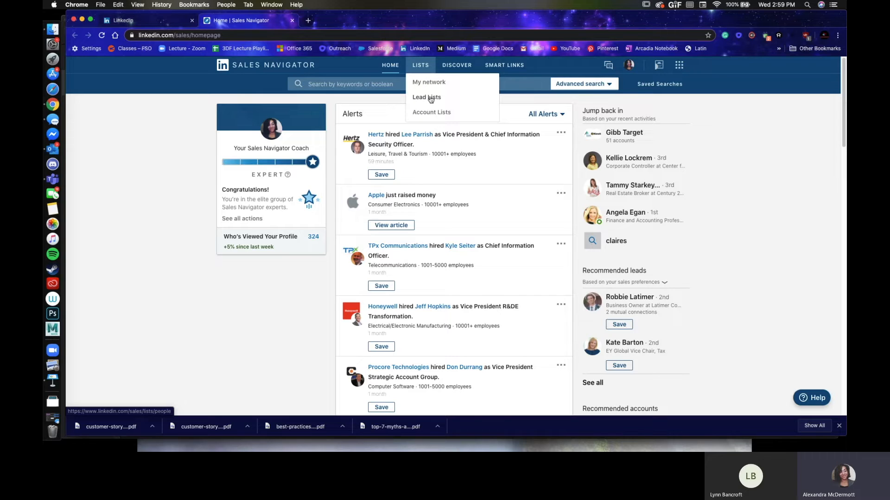
{"action": "mouse_move", "coordinate": [431, 112]}
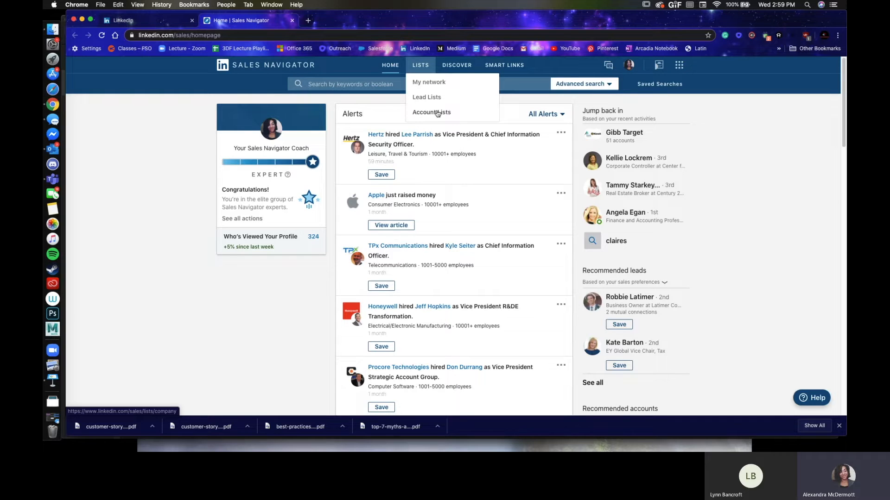
Step: Go to Account Lists showing Gibb Target, Triblio Surging, Personal Target and Cardinali Target
{"action": "left_click", "coordinate": [430, 112]}
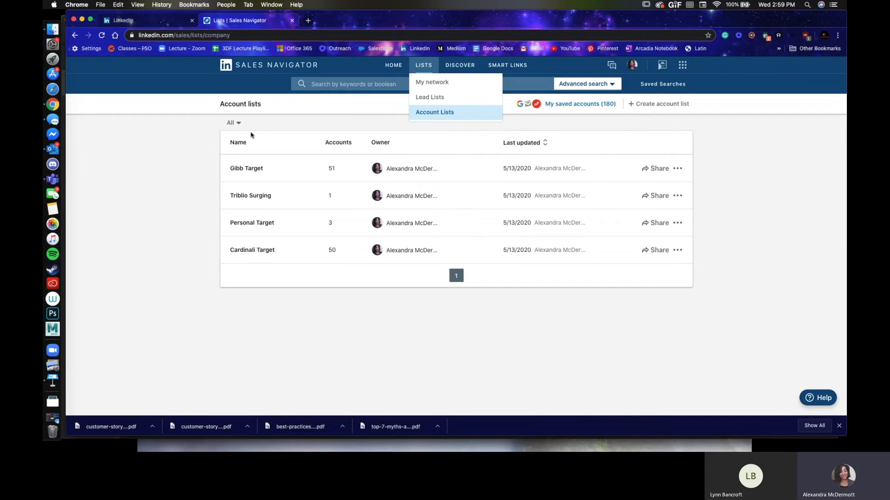
{"action": "mouse_move", "coordinate": [260, 167]}
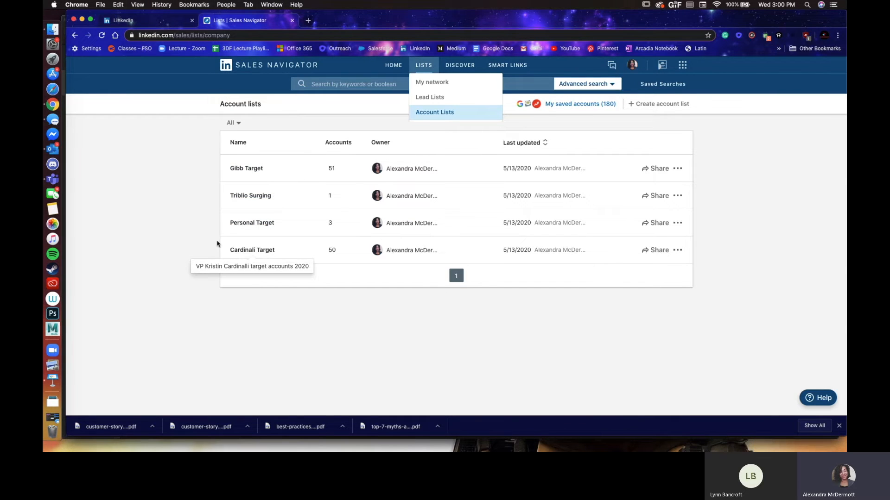
{"action": "mouse_move", "coordinate": [324, 140]}
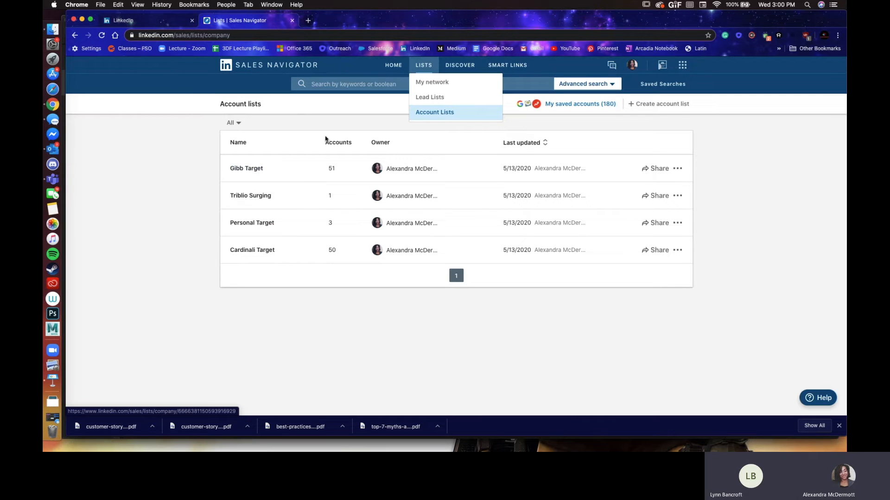
{"action": "mouse_move", "coordinate": [331, 165]}
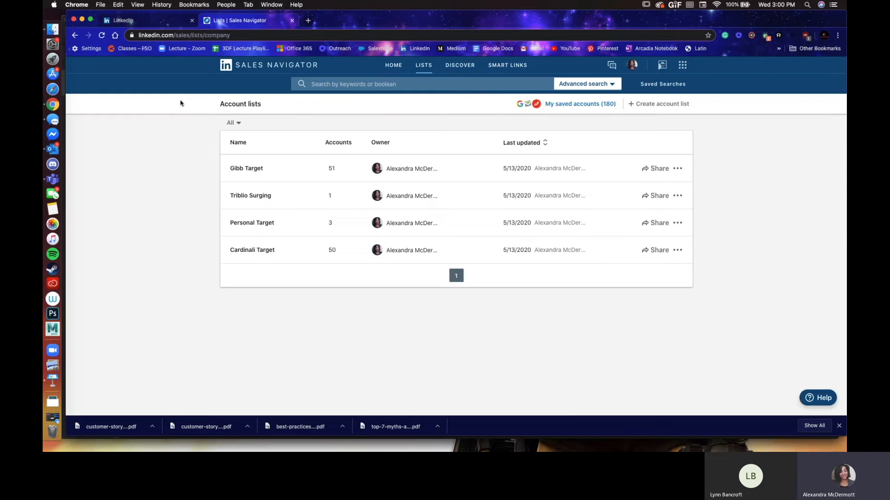
Step: Search for 'netflix' and switch the results from people to matching companies
{"action": "left_click", "coordinate": [423, 83]}
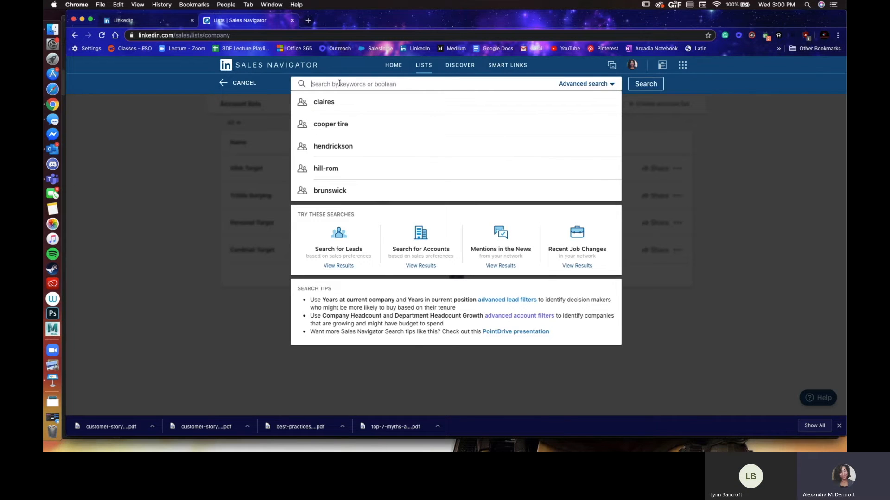
{"action": "type", "text": "netflix"}
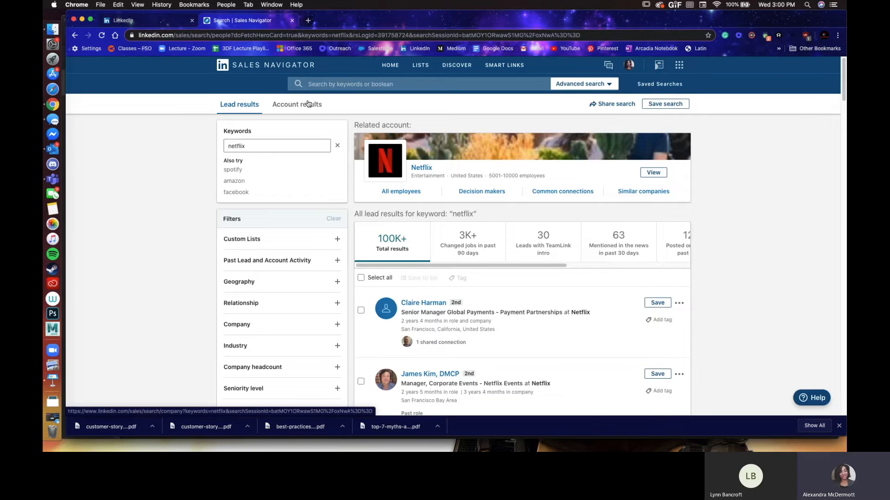
{"action": "left_click", "coordinate": [296, 105]}
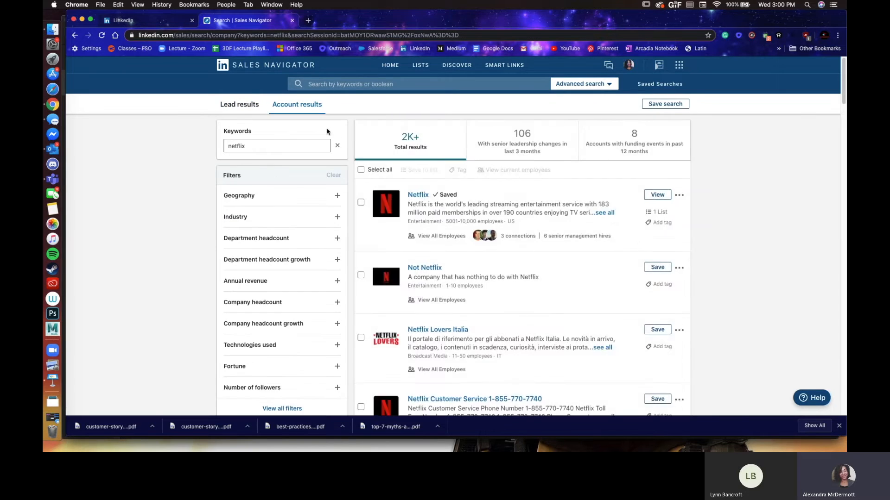
{"action": "scroll", "scroll_direction": "down", "scroll_amount": 3}
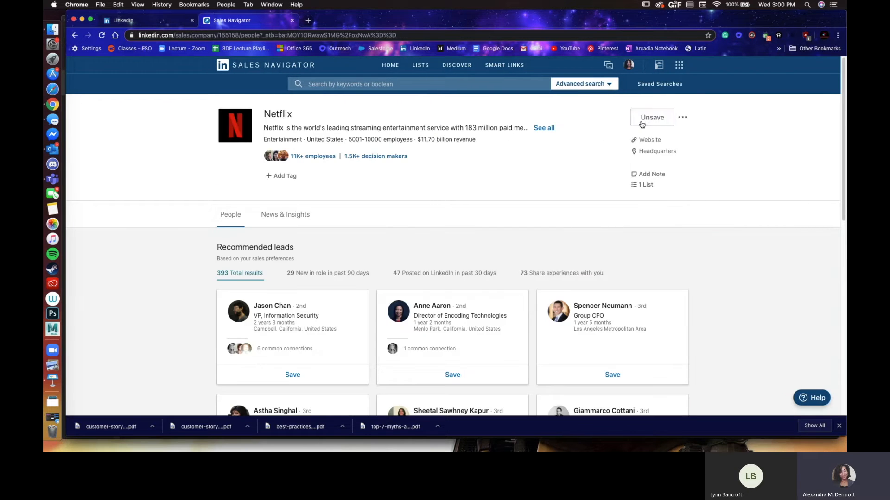
Step: Unsave the Netflix account so it is removed from all saved lists
{"action": "left_click", "coordinate": [651, 116]}
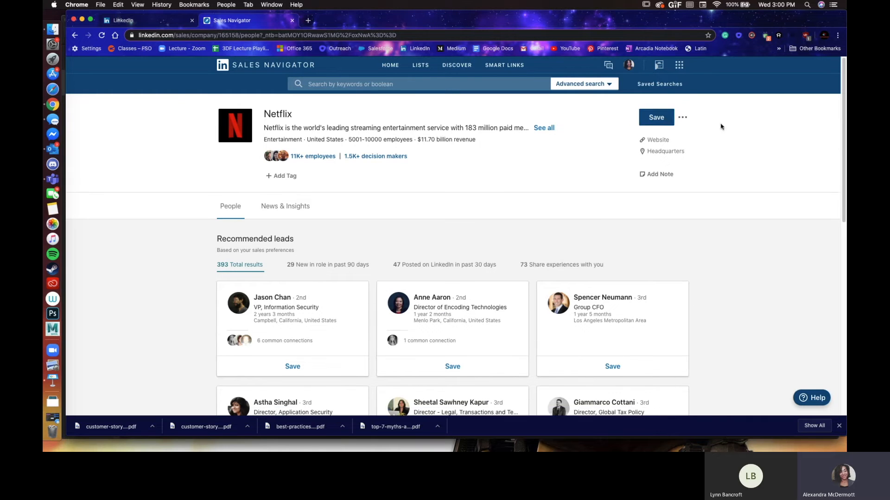
{"action": "left_click", "coordinate": [682, 117]}
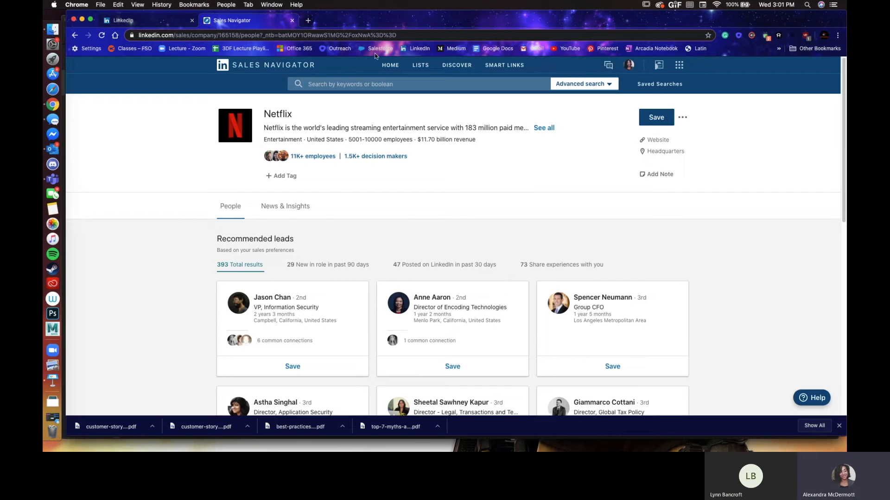
{"action": "mouse_move", "coordinate": [486, 183]}
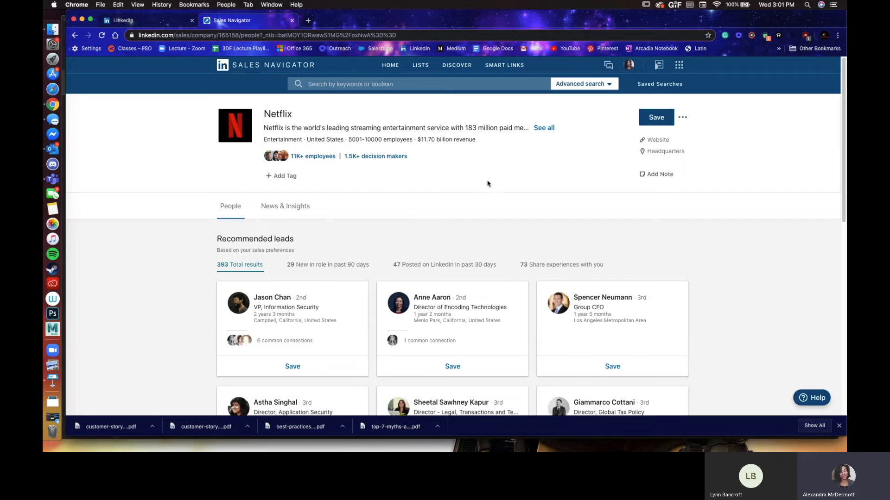
{"action": "mouse_move", "coordinate": [500, 183]}
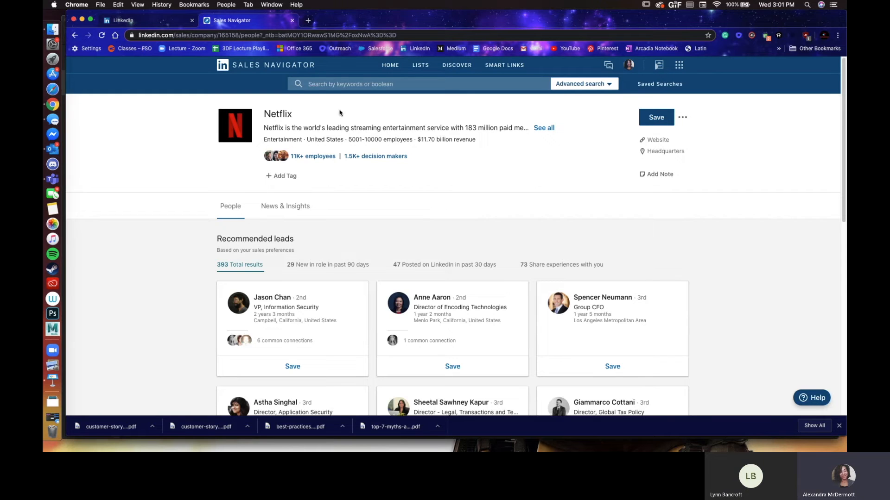
Step: Return to the homepage and bring up the Discover menu with recommended leads, accounts and sales preferences
{"action": "left_click", "coordinate": [390, 64]}
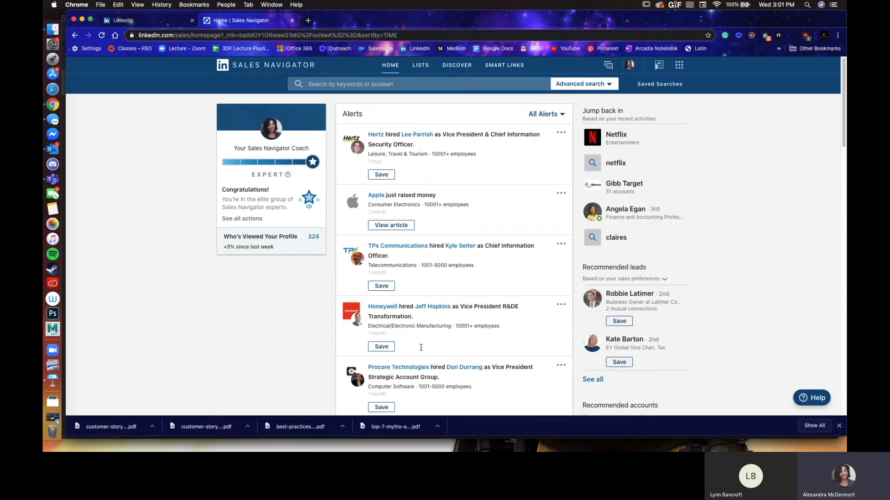
{"action": "left_click", "coordinate": [421, 65]}
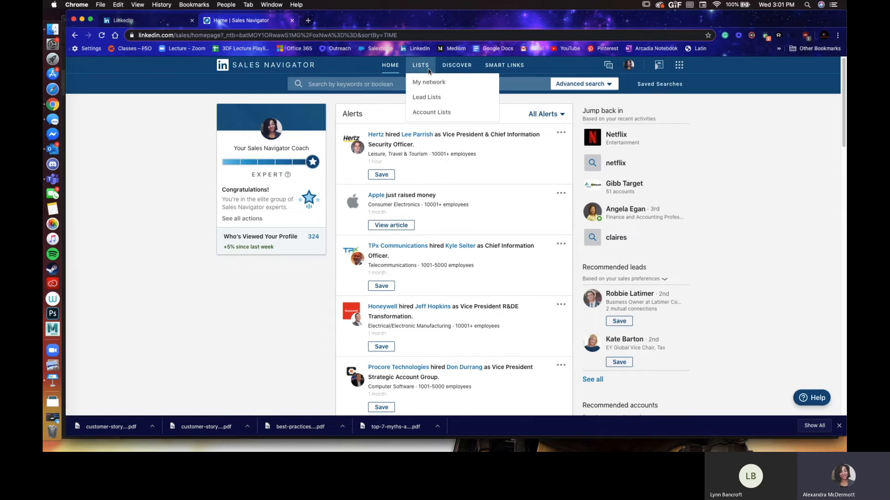
{"action": "mouse_move", "coordinate": [431, 113]}
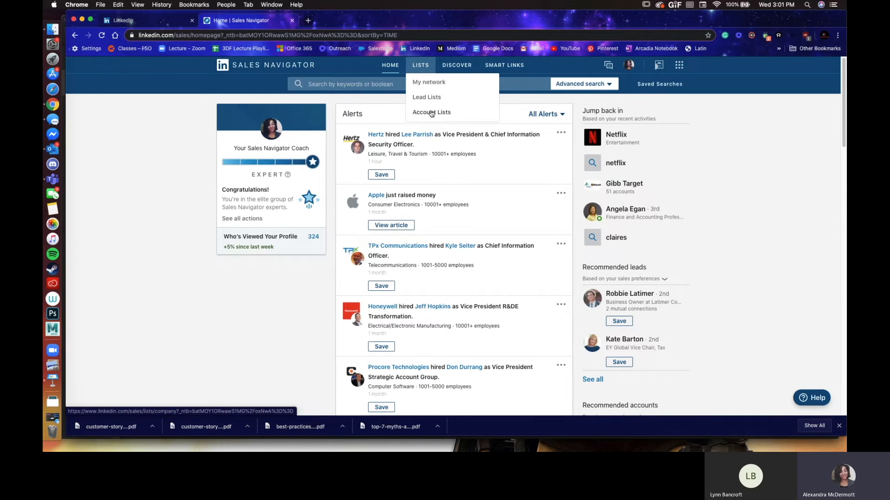
{"action": "left_click", "coordinate": [456, 64]}
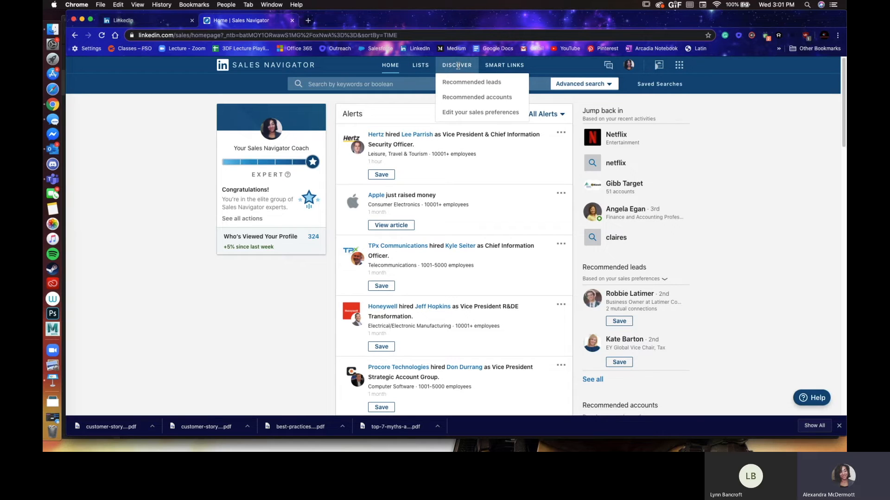
{"action": "mouse_move", "coordinate": [471, 81]}
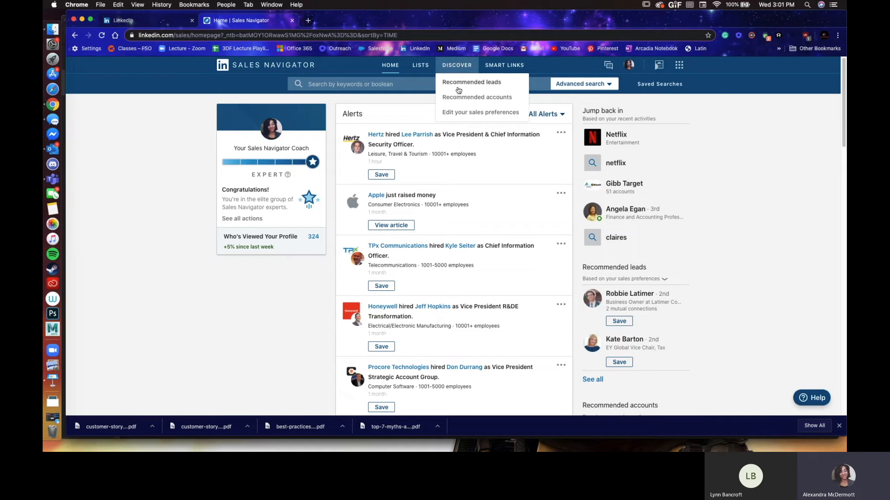
{"action": "mouse_move", "coordinate": [476, 97]}
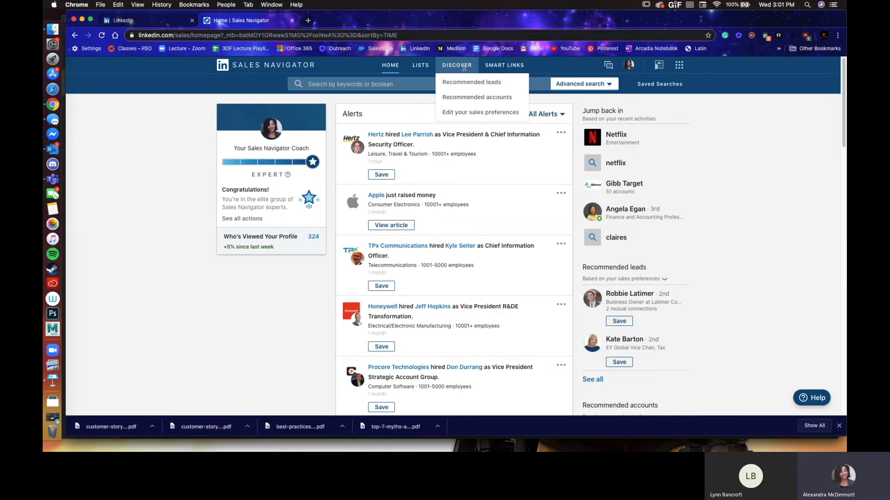
{"action": "mouse_move", "coordinate": [479, 113]}
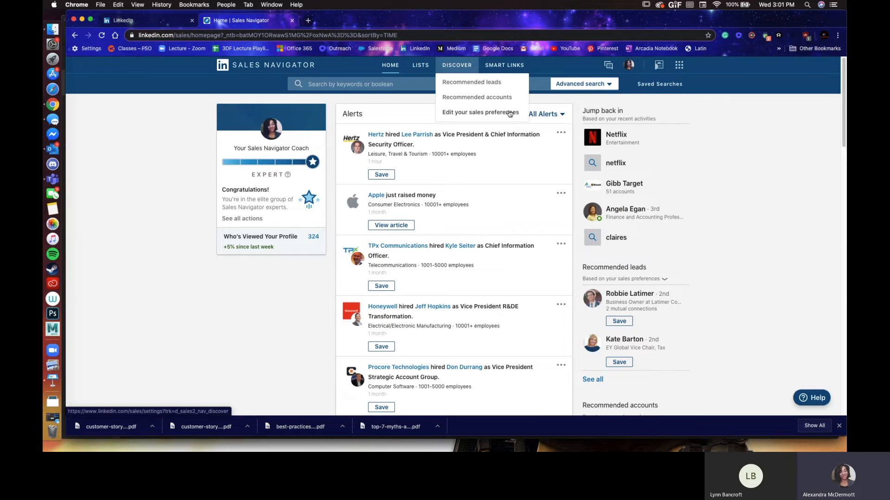
Step: Go to Settings via 'Edit your sales preferences', showing privacy and sales preferences like geographies and industry
{"action": "left_click", "coordinate": [479, 112]}
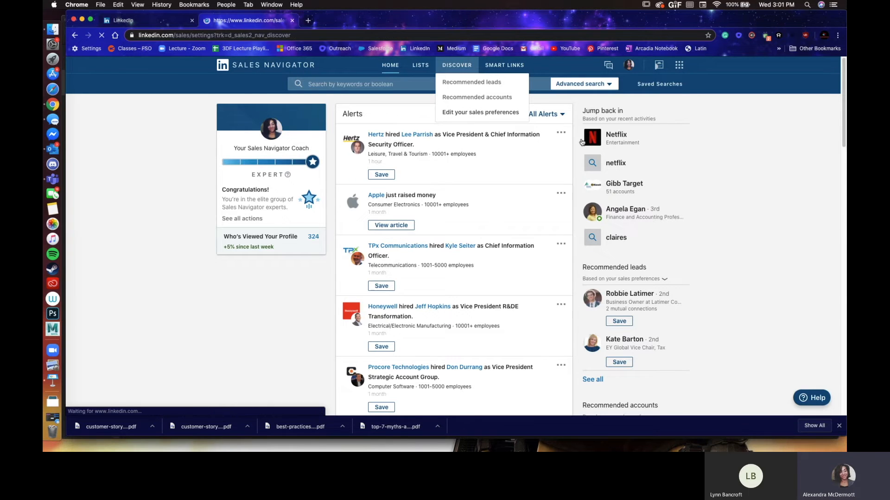
{"action": "left_click", "coordinate": [479, 112]}
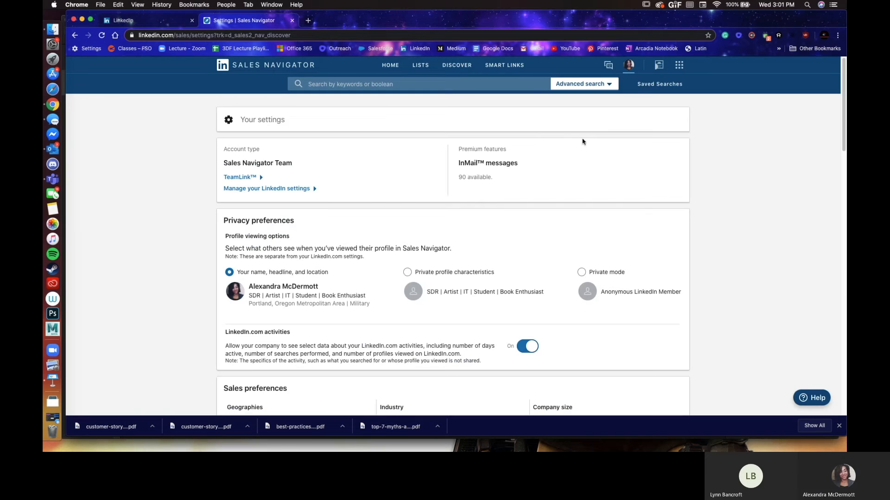
{"action": "mouse_move", "coordinate": [479, 170]}
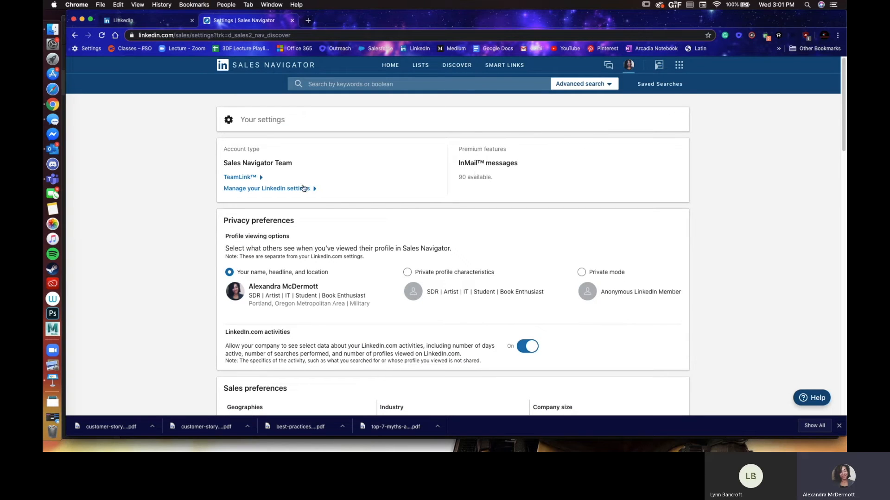
{"action": "scroll", "scroll_direction": "down", "scroll_amount": 3}
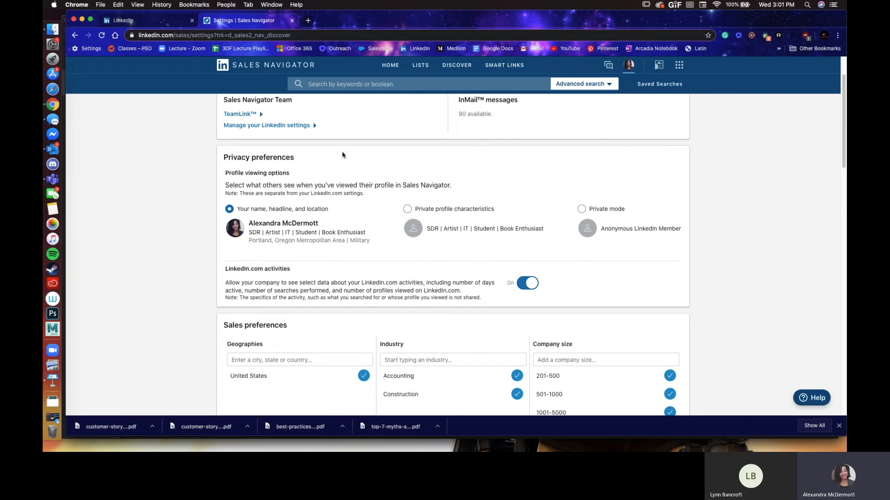
{"action": "mouse_move", "coordinate": [242, 261]}
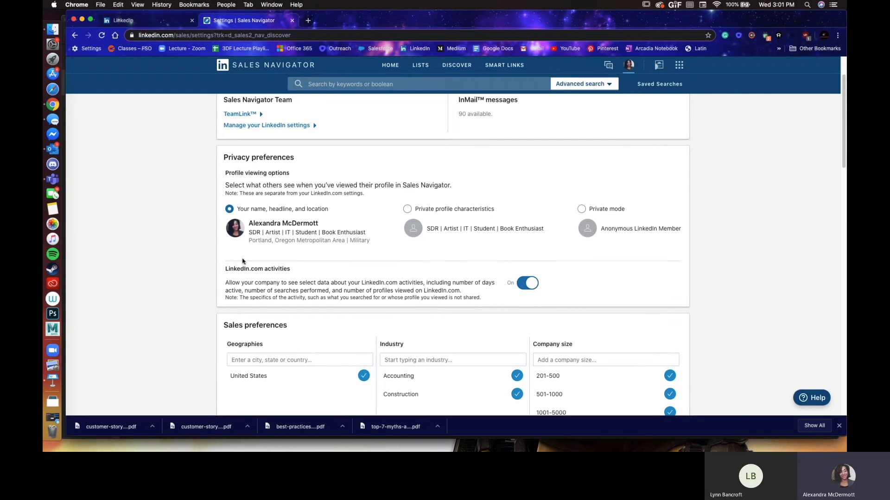
{"action": "mouse_move", "coordinate": [277, 210]}
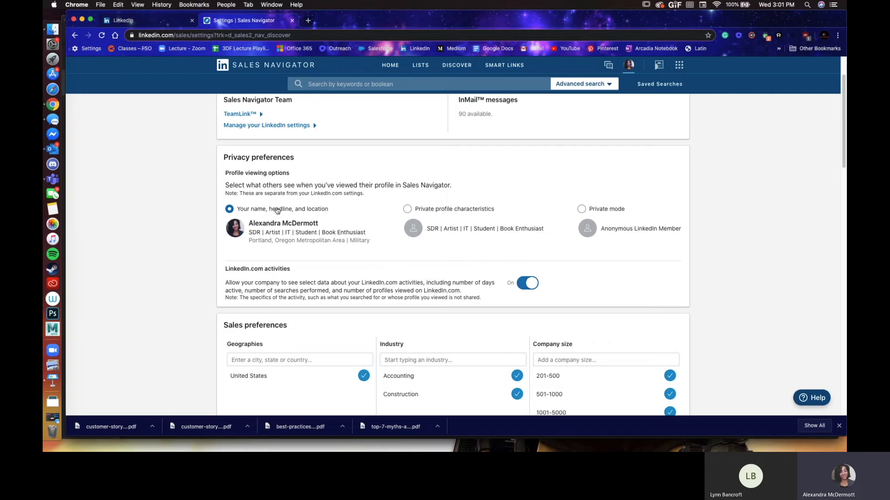
{"action": "mouse_move", "coordinate": [338, 203]}
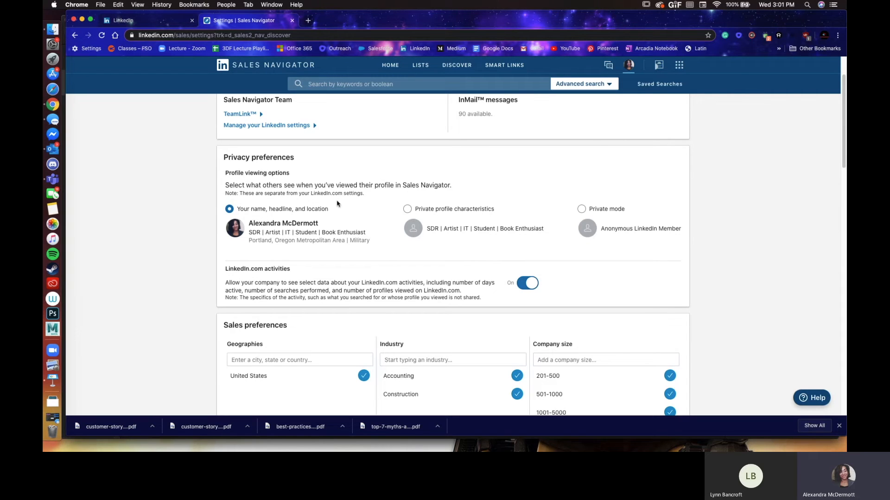
{"action": "mouse_move", "coordinate": [234, 238]}
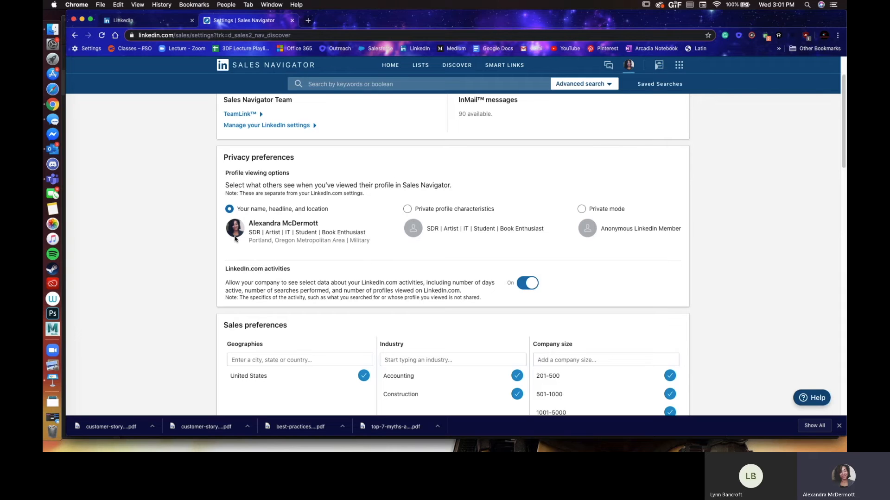
{"action": "mouse_move", "coordinate": [239, 242]}
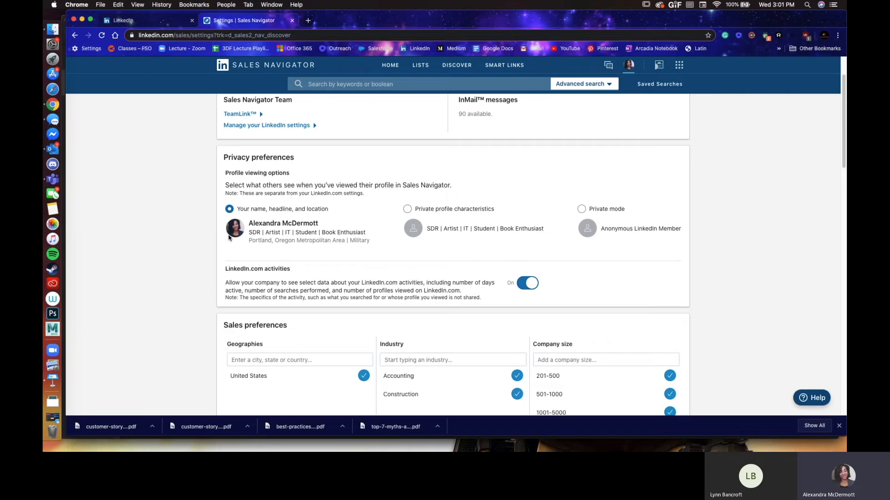
{"action": "scroll", "scroll_direction": "down", "scroll_amount": 3}
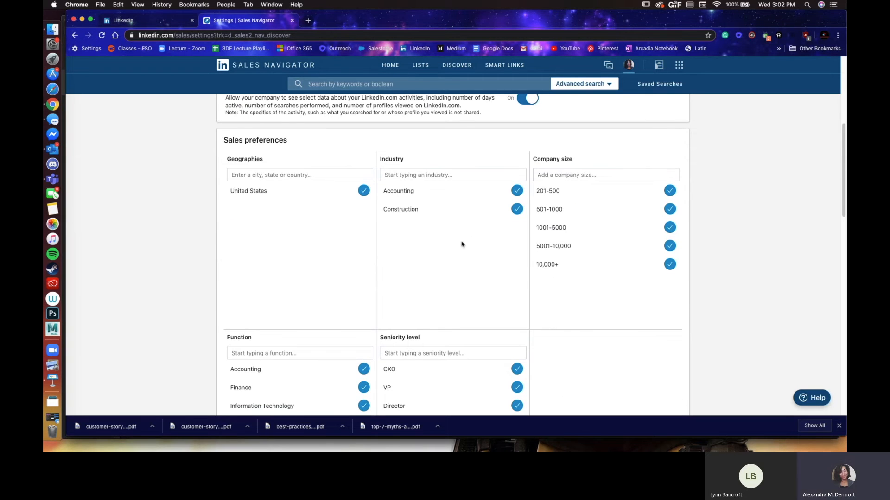
{"action": "scroll", "scroll_direction": "down", "scroll_amount": 3}
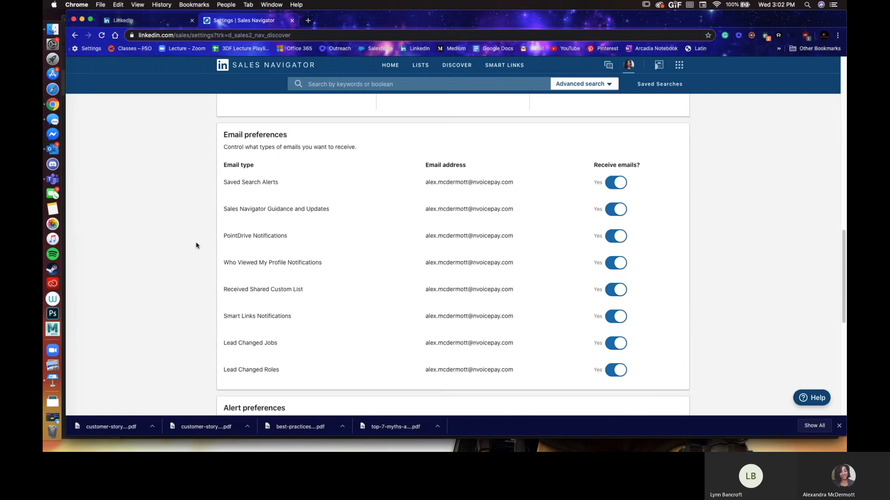
{"action": "mouse_move", "coordinate": [236, 143]}
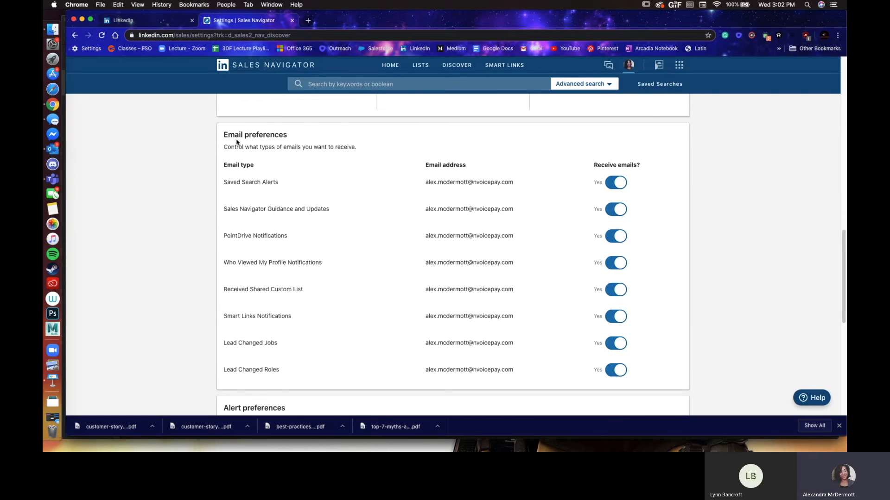
{"action": "scroll", "scroll_direction": "down", "scroll_amount": 3}
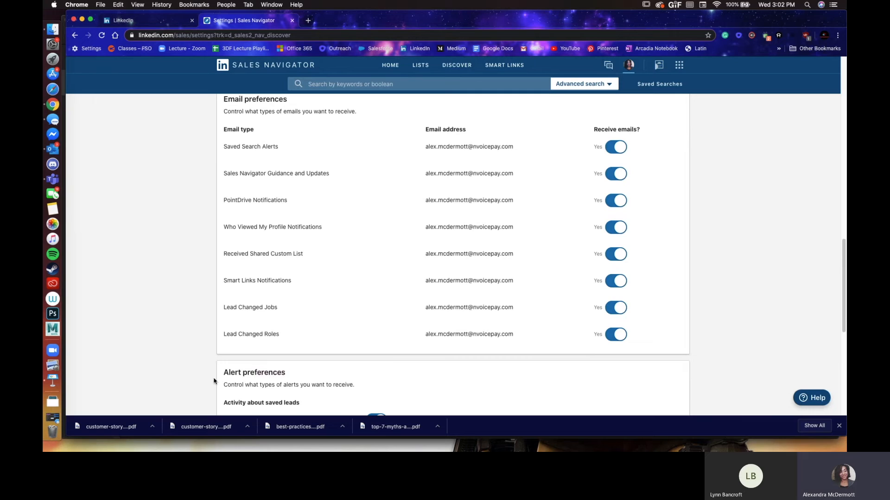
{"action": "mouse_move", "coordinate": [315, 238]}
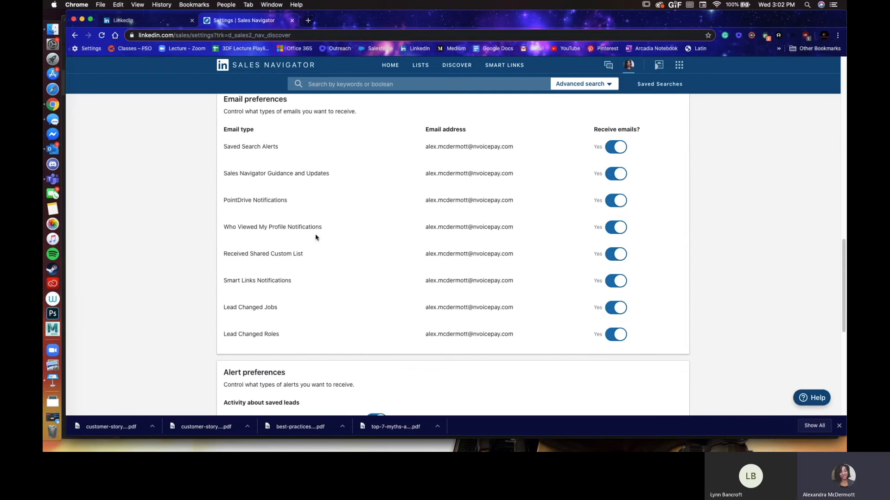
{"action": "mouse_move", "coordinate": [400, 214]}
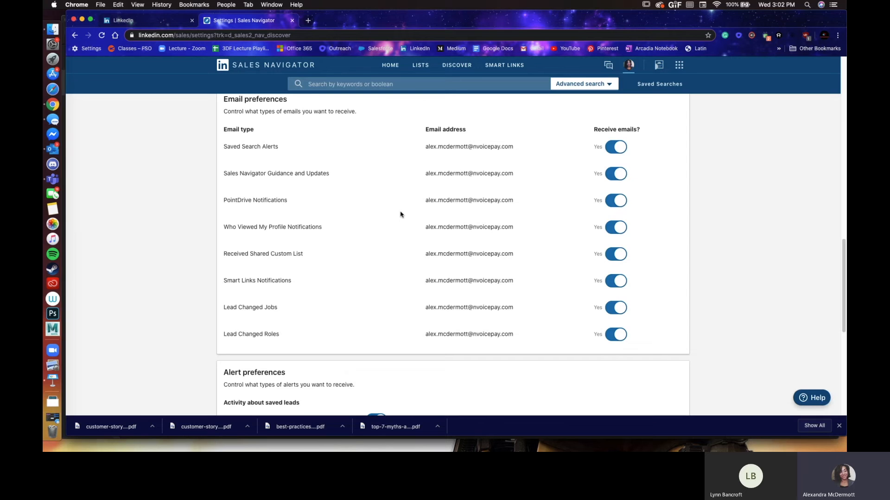
{"action": "mouse_move", "coordinate": [500, 184]}
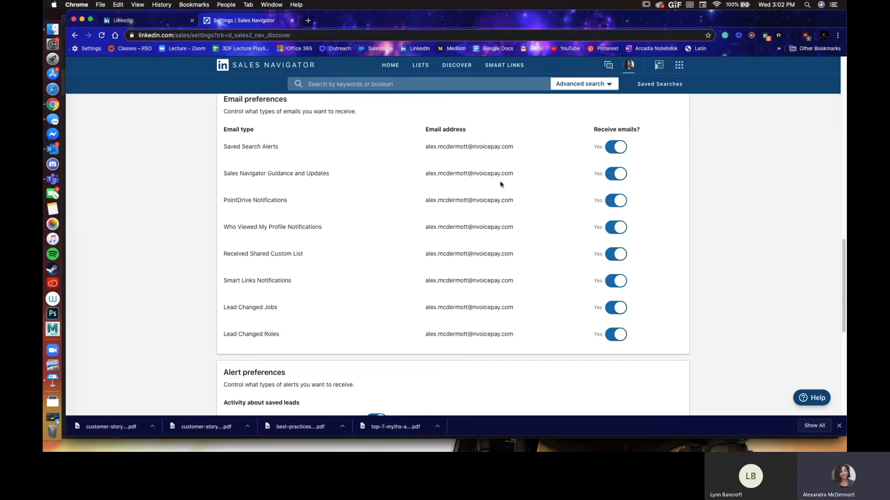
{"action": "mouse_move", "coordinate": [406, 148]}
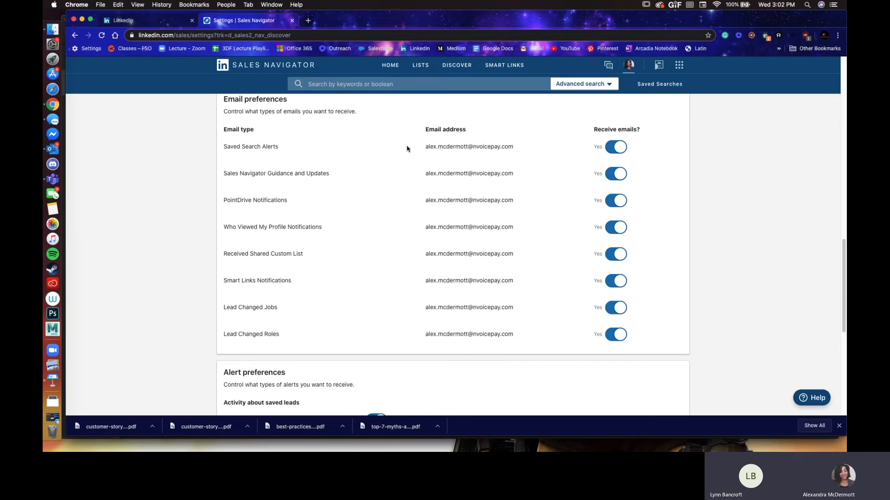
{"action": "mouse_move", "coordinate": [656, 175]}
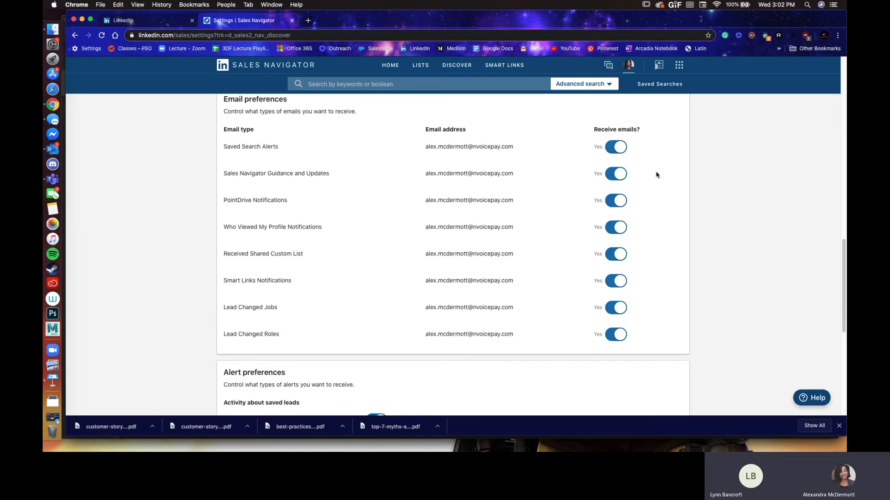
{"action": "scroll", "scroll_direction": "down", "scroll_amount": 3}
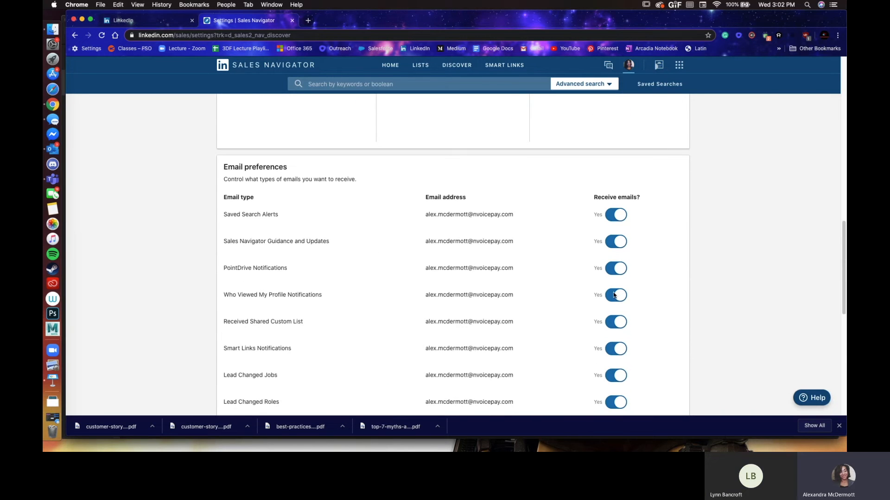
{"action": "scroll", "scroll_direction": "down", "scroll_amount": 3}
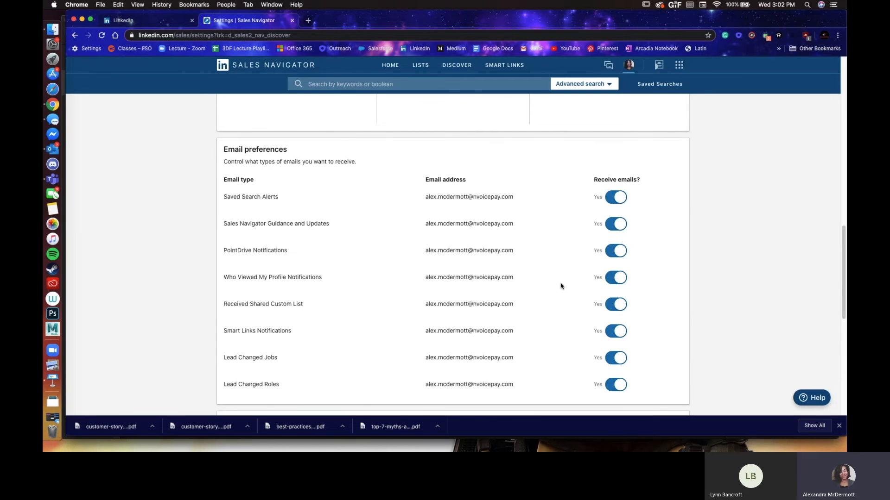
{"action": "scroll", "scroll_direction": "down", "scroll_amount": 3}
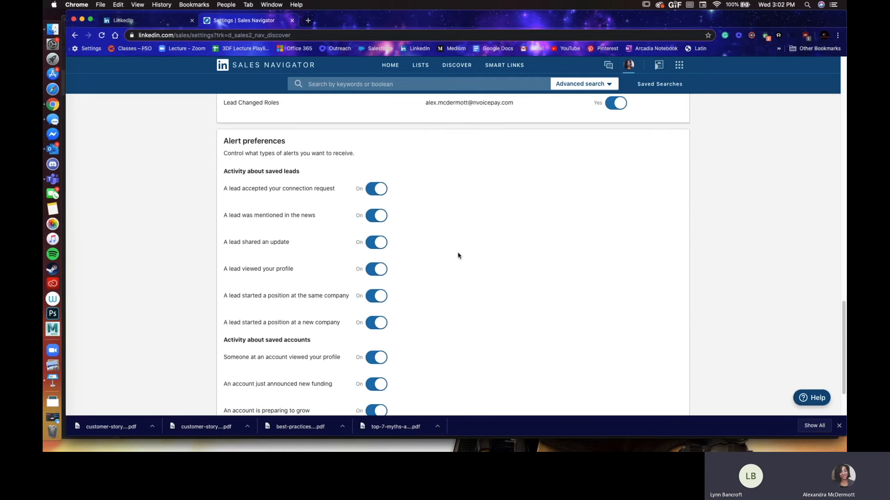
{"action": "scroll", "scroll_direction": "down", "scroll_amount": 3}
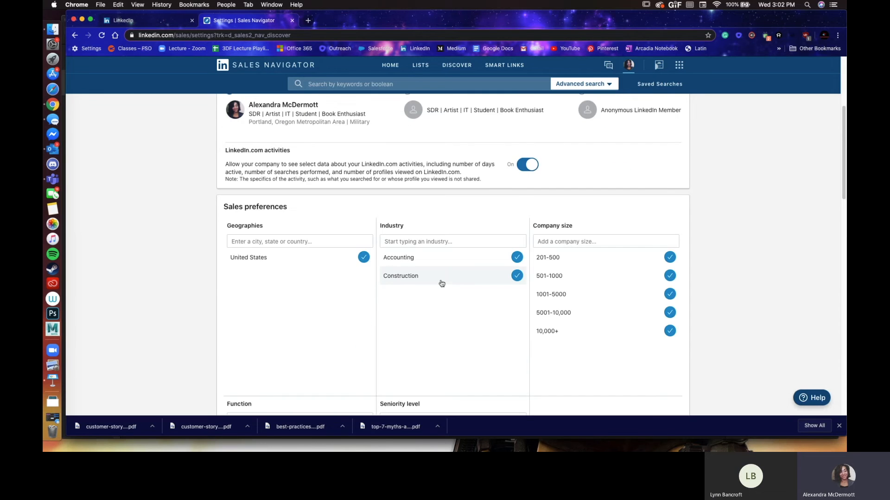
{"action": "scroll", "scroll_direction": "down", "scroll_amount": 3}
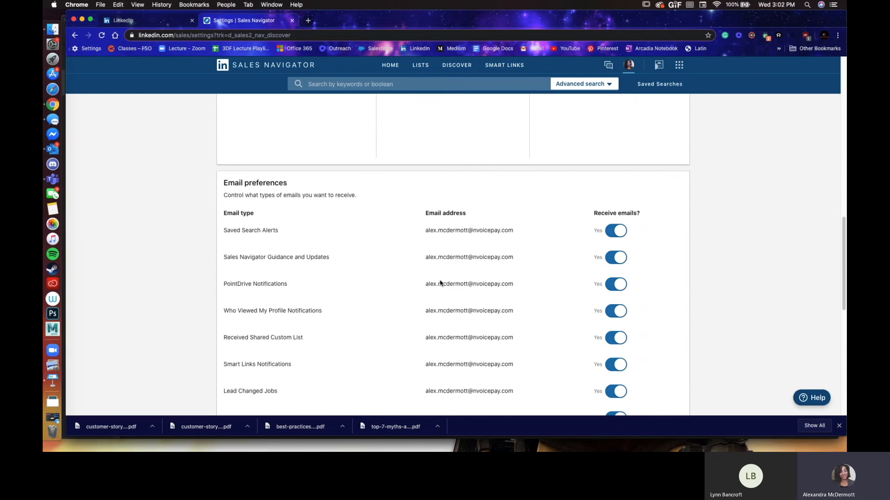
{"action": "scroll", "scroll_direction": "down", "scroll_amount": 3}
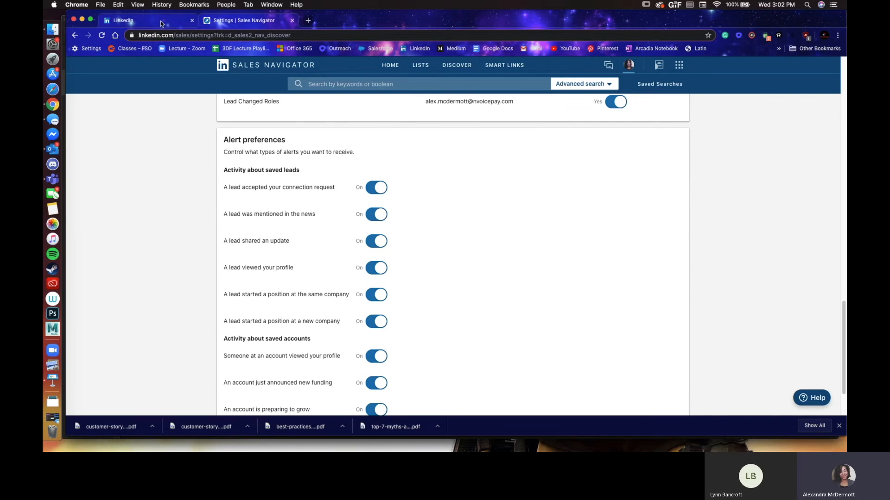
{"action": "left_click", "coordinate": [122, 19]}
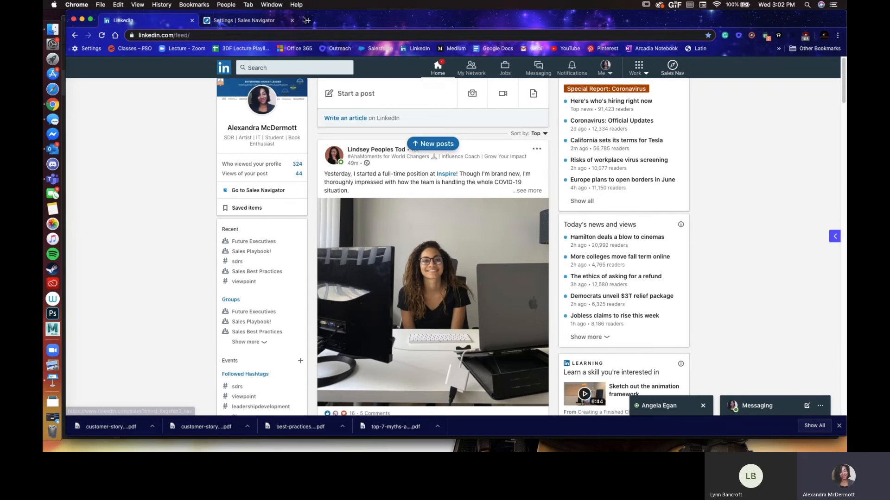
{"action": "left_click", "coordinate": [244, 20]}
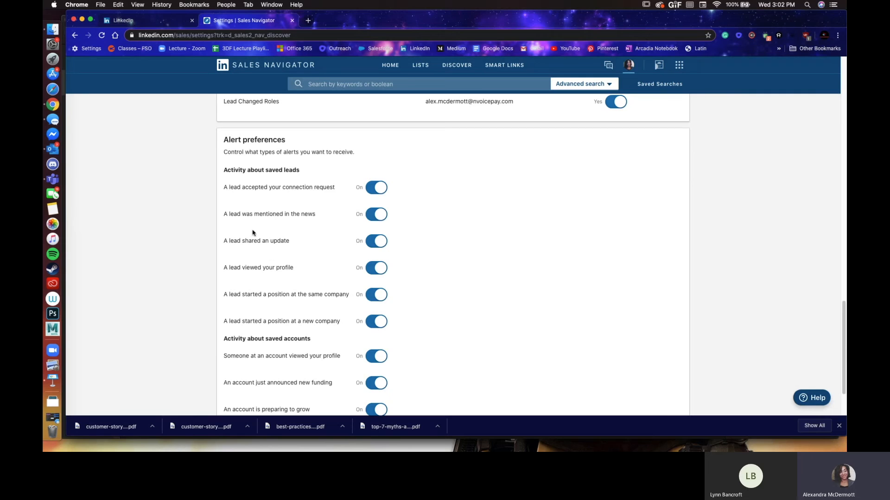
{"action": "mouse_move", "coordinate": [448, 273]}
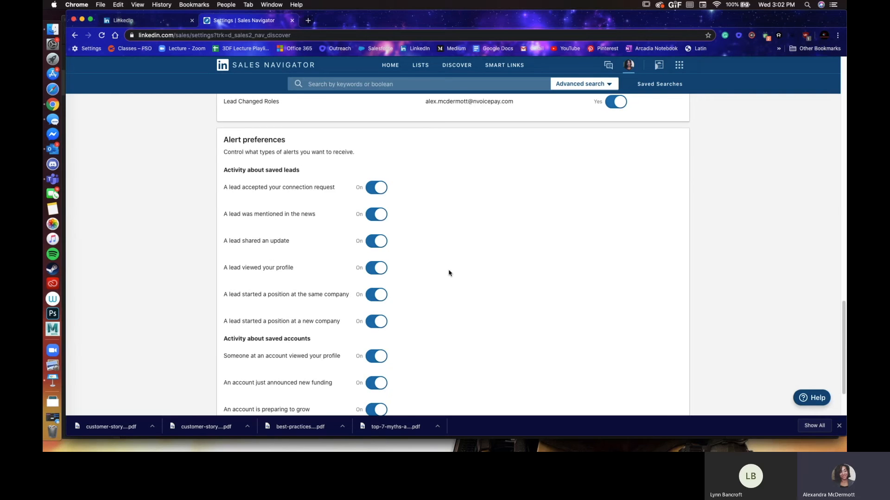
{"action": "mouse_move", "coordinate": [381, 307]}
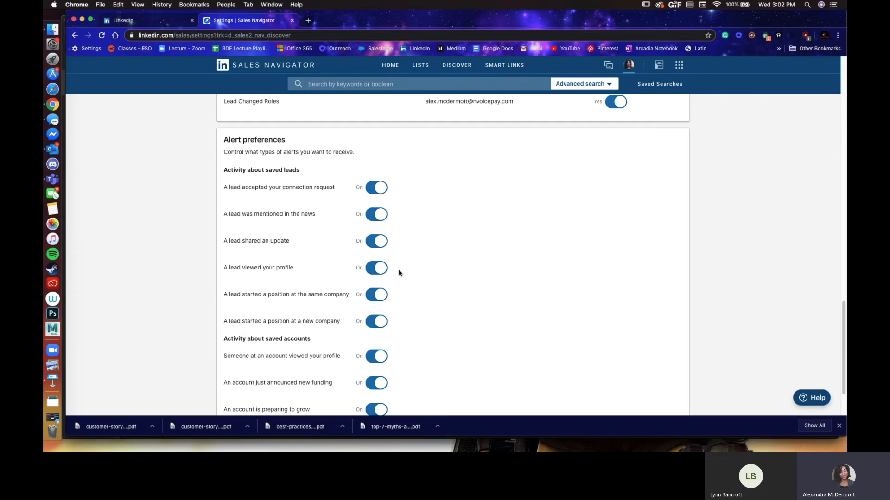
{"action": "scroll", "scroll_direction": "down", "scroll_amount": 3}
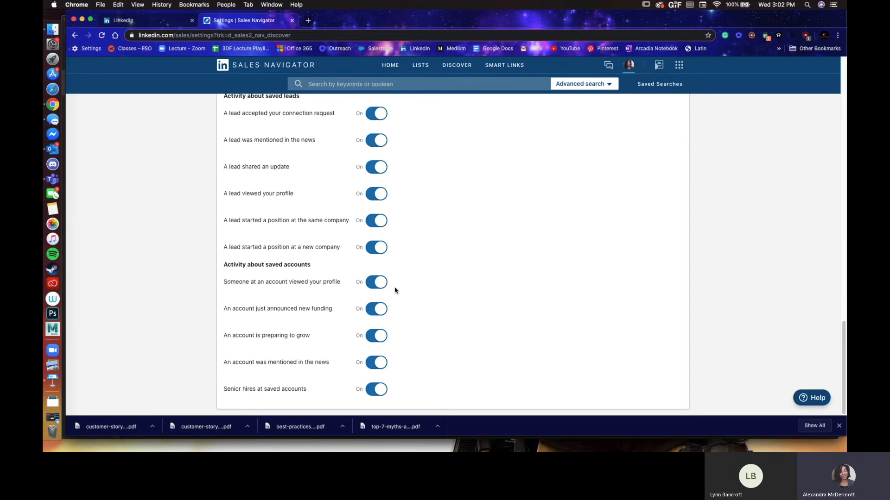
{"action": "mouse_move", "coordinate": [399, 290]}
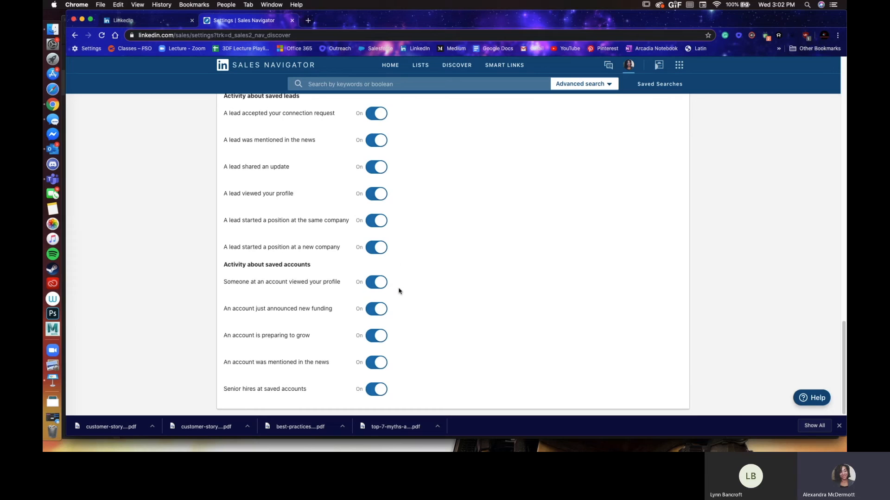
{"action": "mouse_move", "coordinate": [363, 140]}
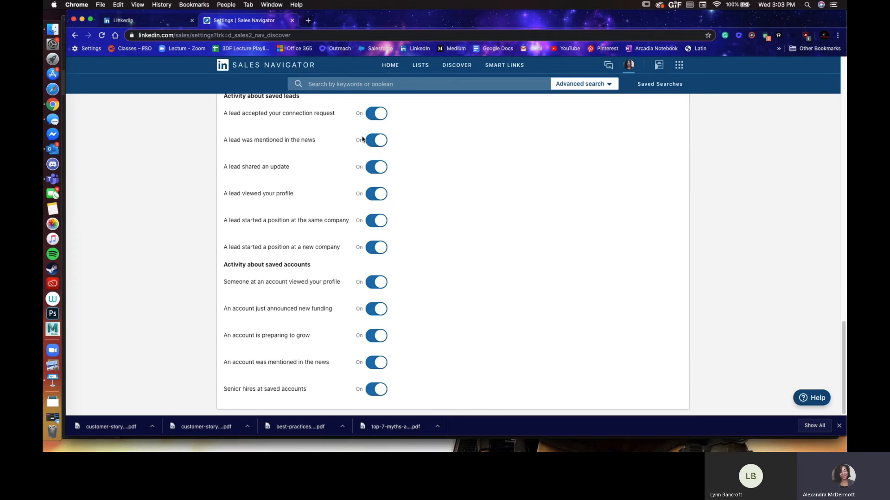
{"action": "mouse_move", "coordinate": [446, 363]}
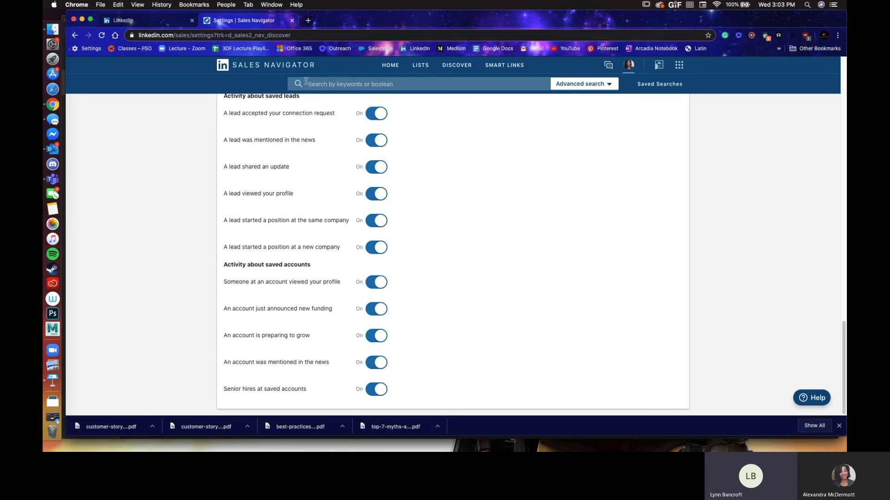
Step: Return to the Sales Navigator homepage and browse the Alerts feed of hires and funding news
{"action": "left_click", "coordinate": [390, 65]}
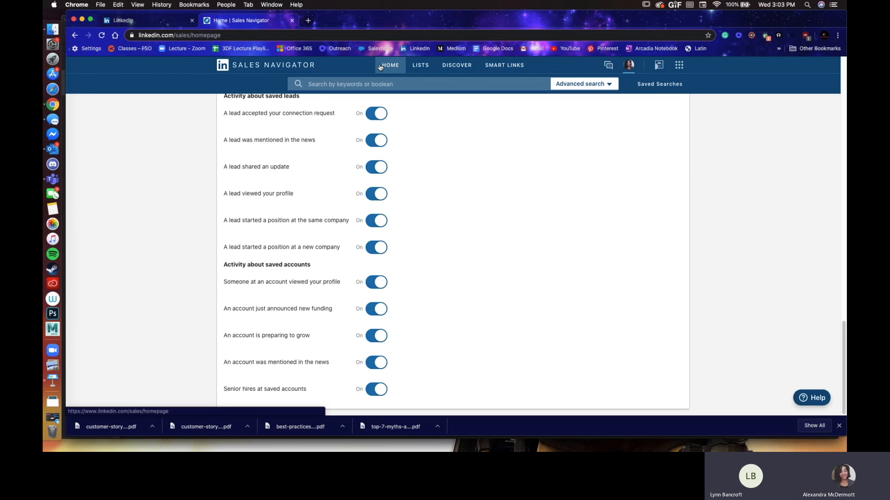
{"action": "left_click", "coordinate": [390, 64]}
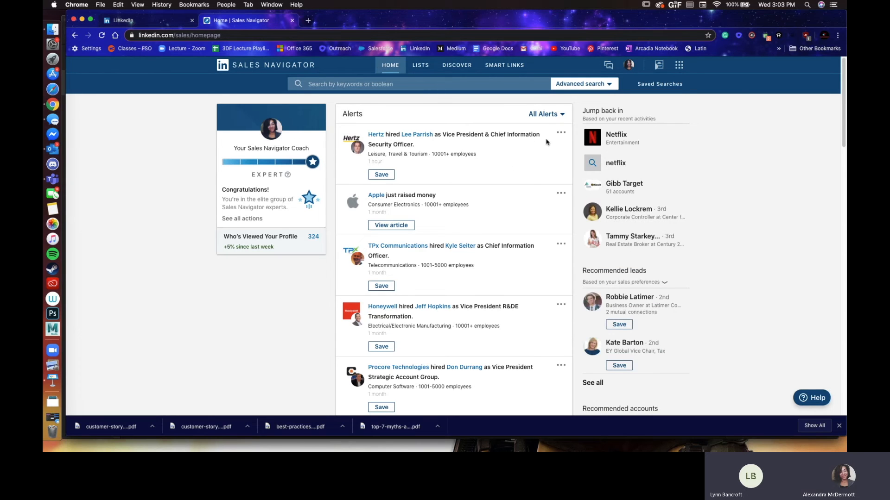
{"action": "left_click", "coordinate": [456, 65]}
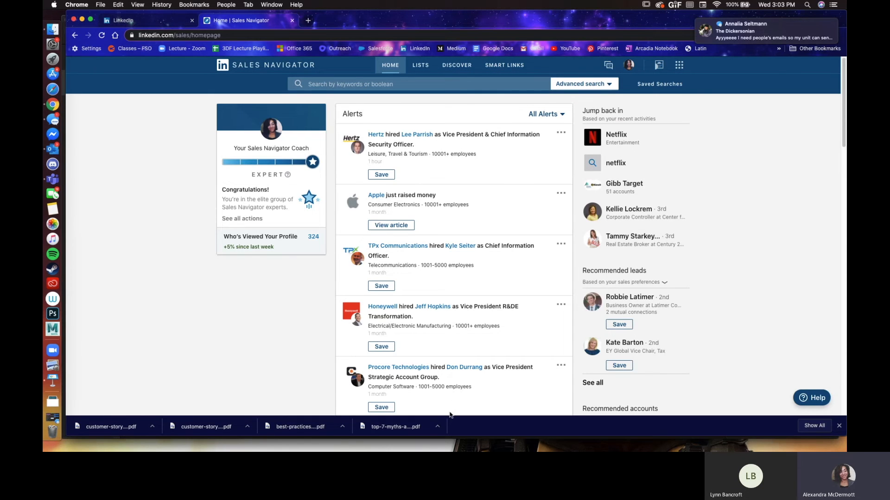
{"action": "scroll", "scroll_direction": "down", "scroll_amount": 3}
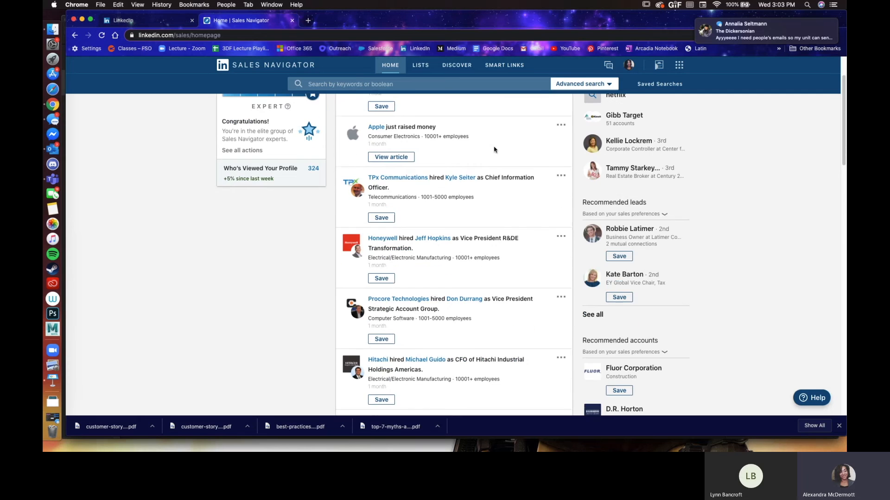
{"action": "scroll", "scroll_direction": "down", "scroll_amount": 3}
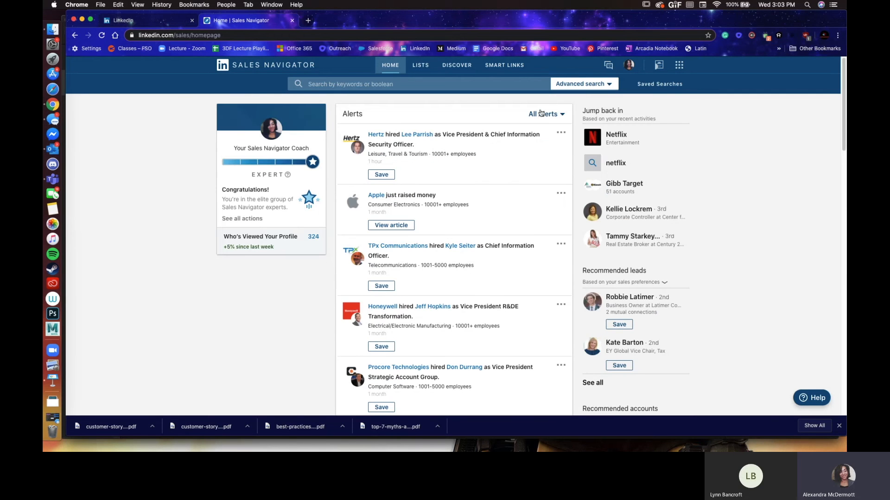
{"action": "mouse_move", "coordinate": [556, 117]}
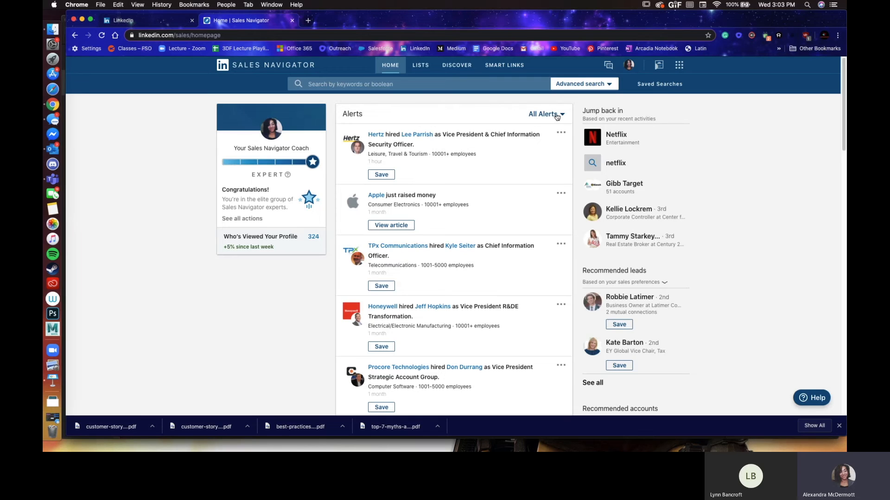
{"action": "left_click", "coordinate": [543, 114]}
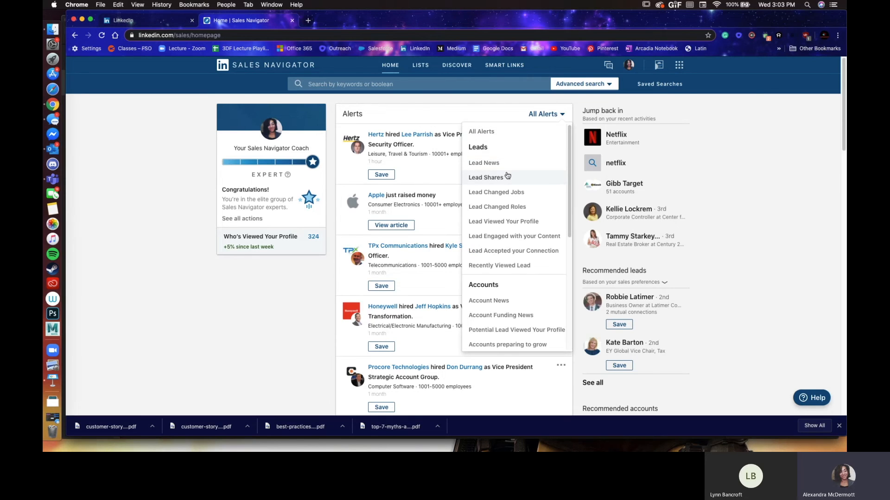
{"action": "mouse_move", "coordinate": [497, 211]}
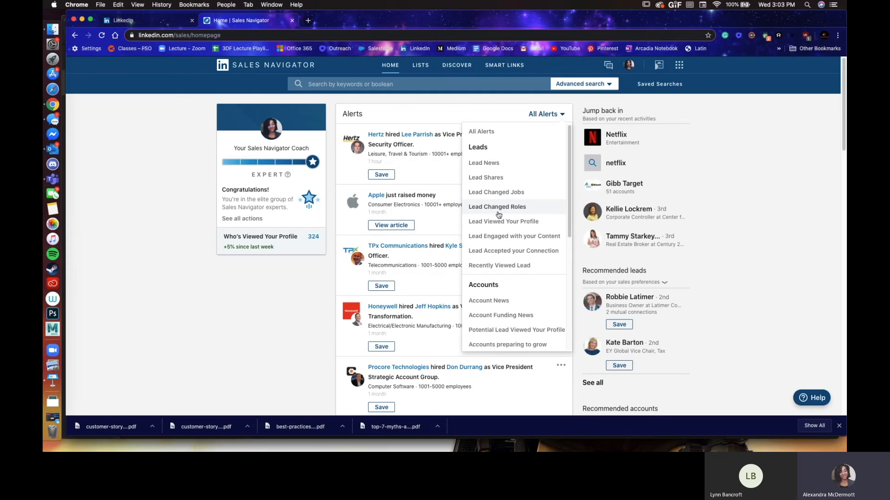
{"action": "mouse_move", "coordinate": [539, 209]}
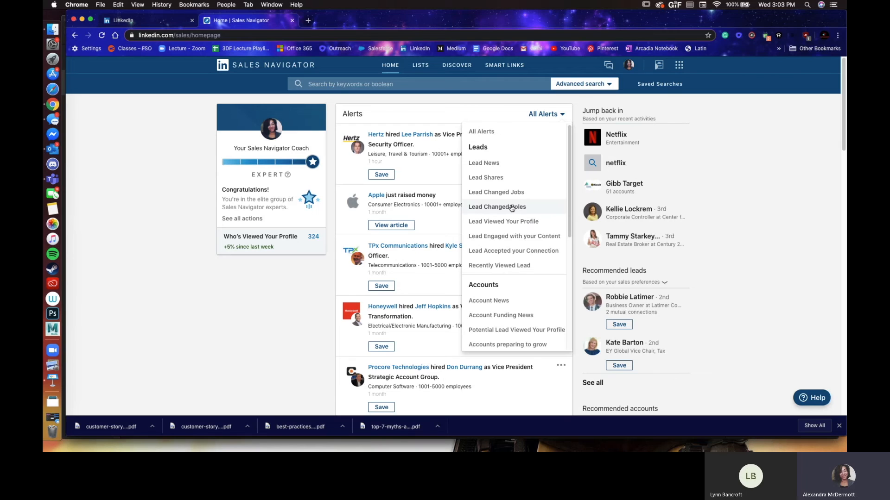
{"action": "mouse_move", "coordinate": [521, 241]}
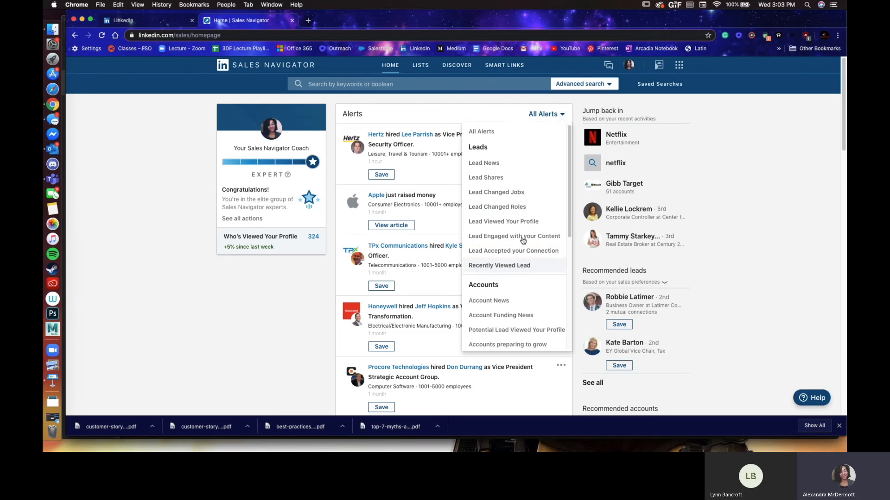
{"action": "left_click", "coordinate": [497, 207]}
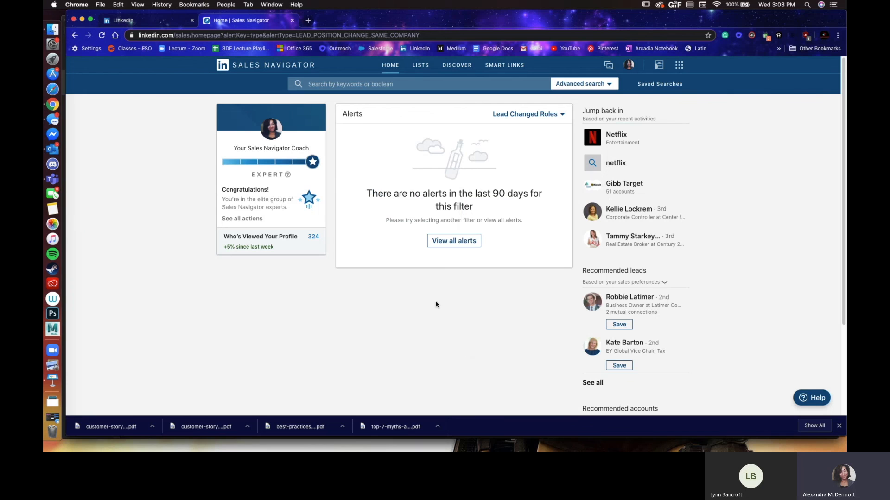
{"action": "left_click", "coordinate": [527, 114]}
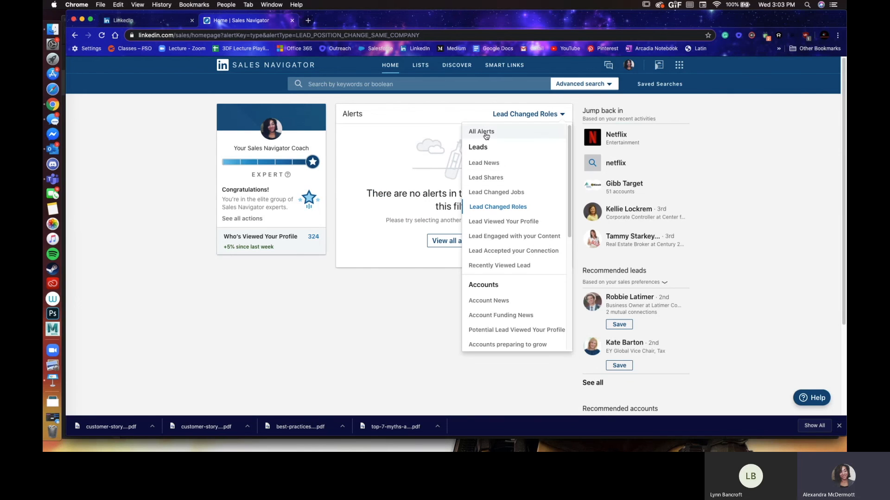
{"action": "left_click", "coordinate": [480, 131]}
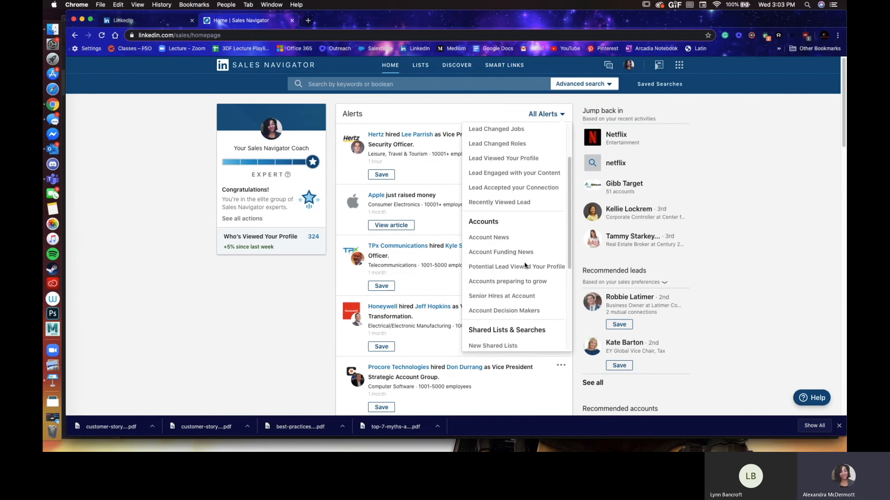
{"action": "scroll", "scroll_direction": "down", "scroll_amount": 3}
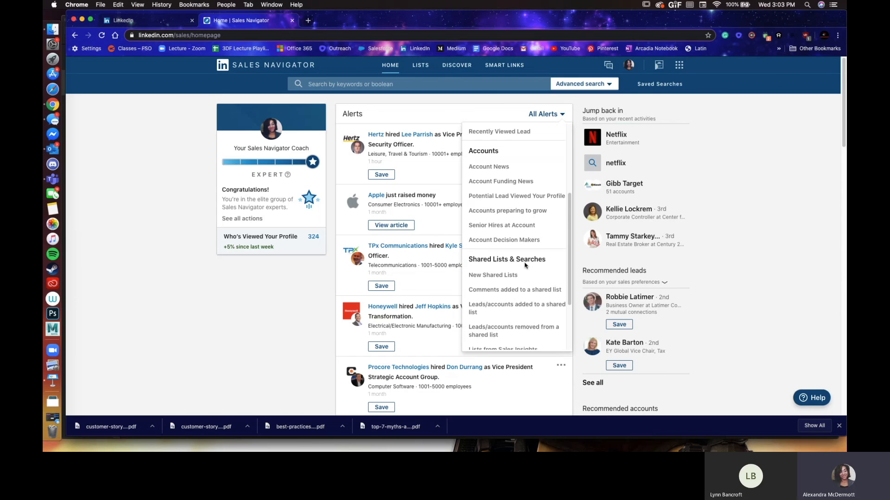
{"action": "scroll", "scroll_direction": "down", "scroll_amount": 3}
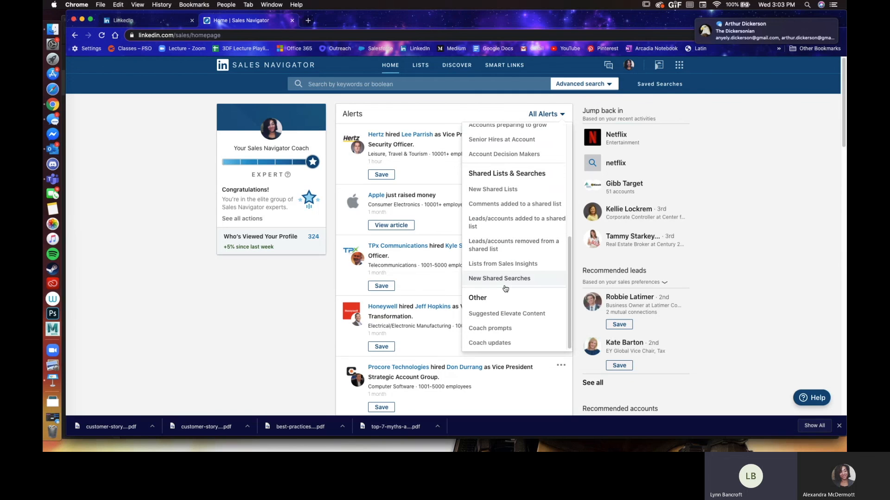
{"action": "mouse_move", "coordinate": [527, 244]}
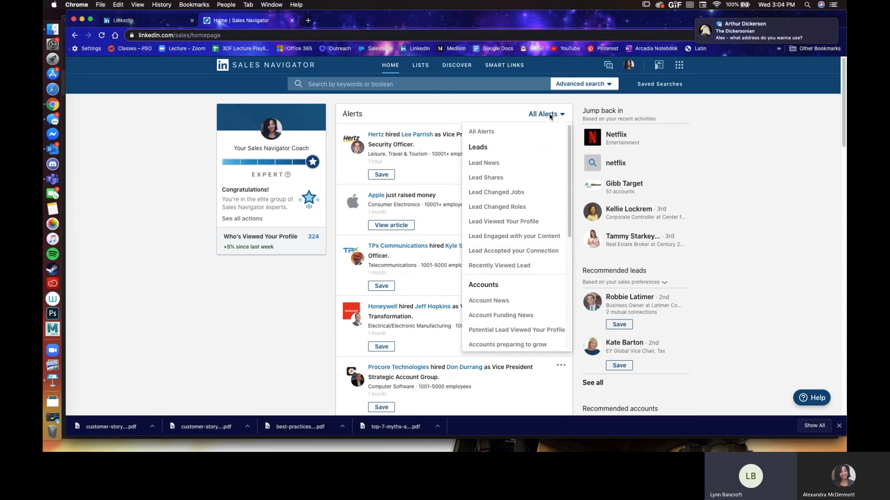
{"action": "left_click", "coordinate": [492, 117]}
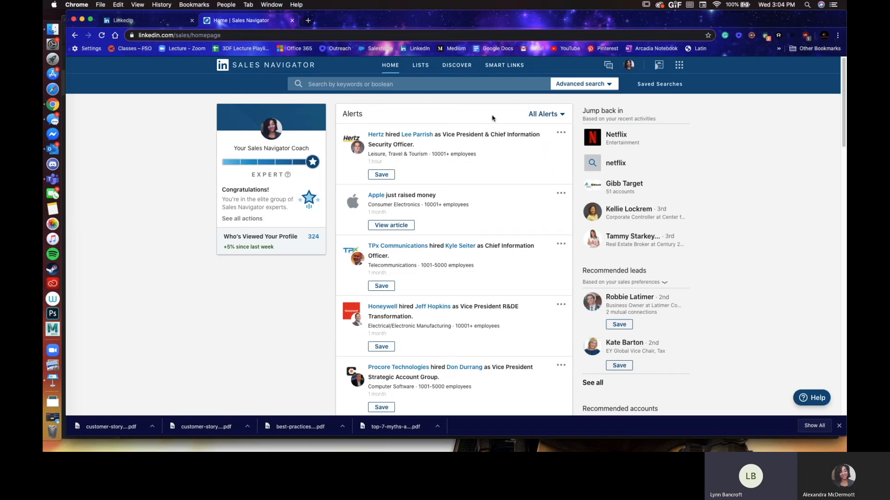
{"action": "mouse_move", "coordinate": [52, 381]}
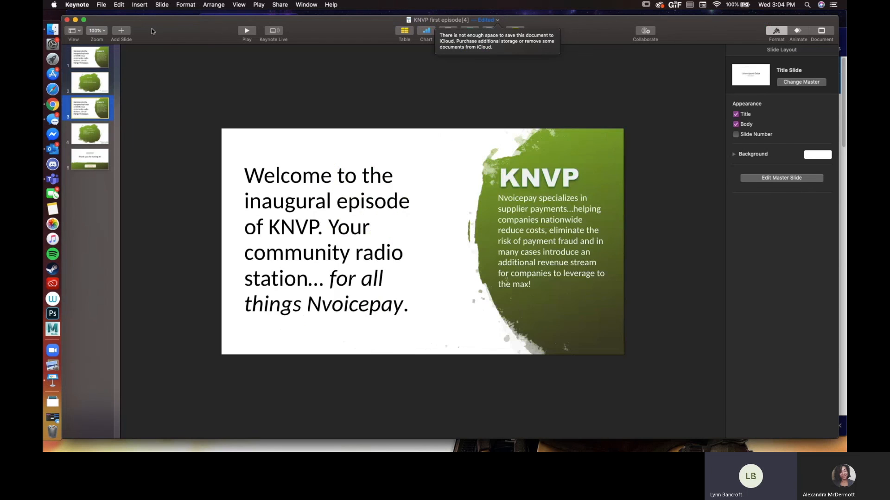
Step: Play the KNVP presentation full screen on the closing 'Thank you for tuning in!' slide
{"action": "left_click", "coordinate": [246, 30]}
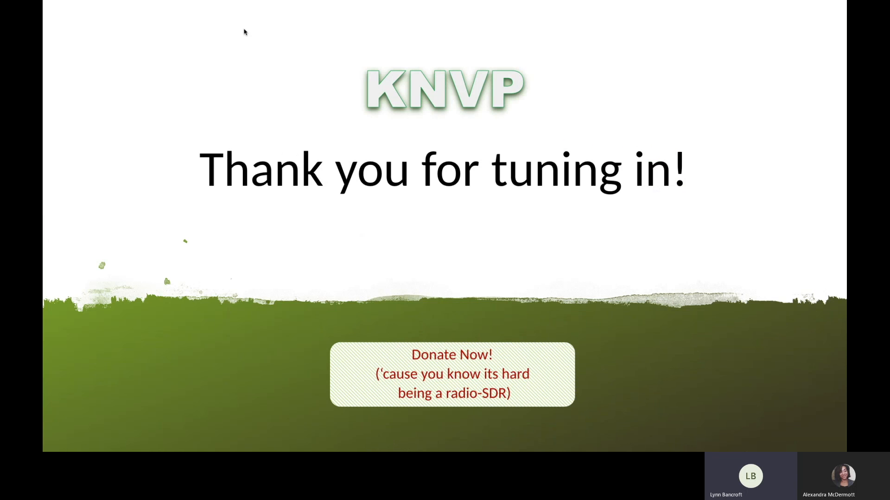